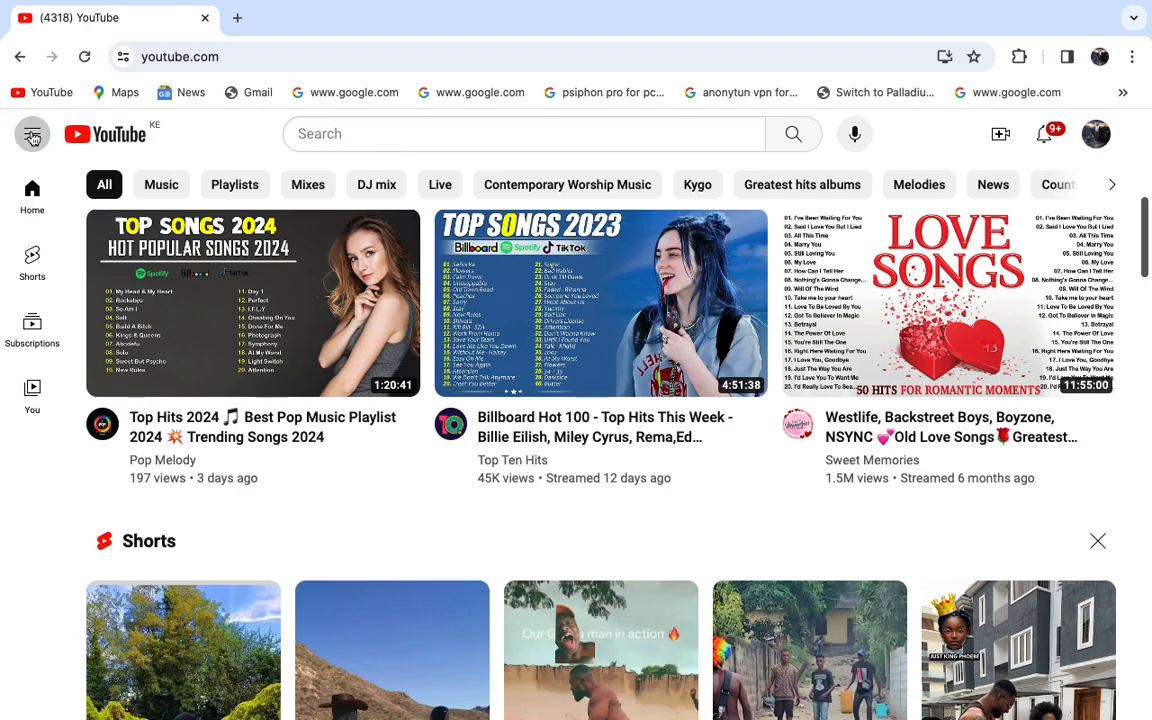
Step: Reach YouTube Studio for the channel through the site's navigation menu
left_click(32, 132)
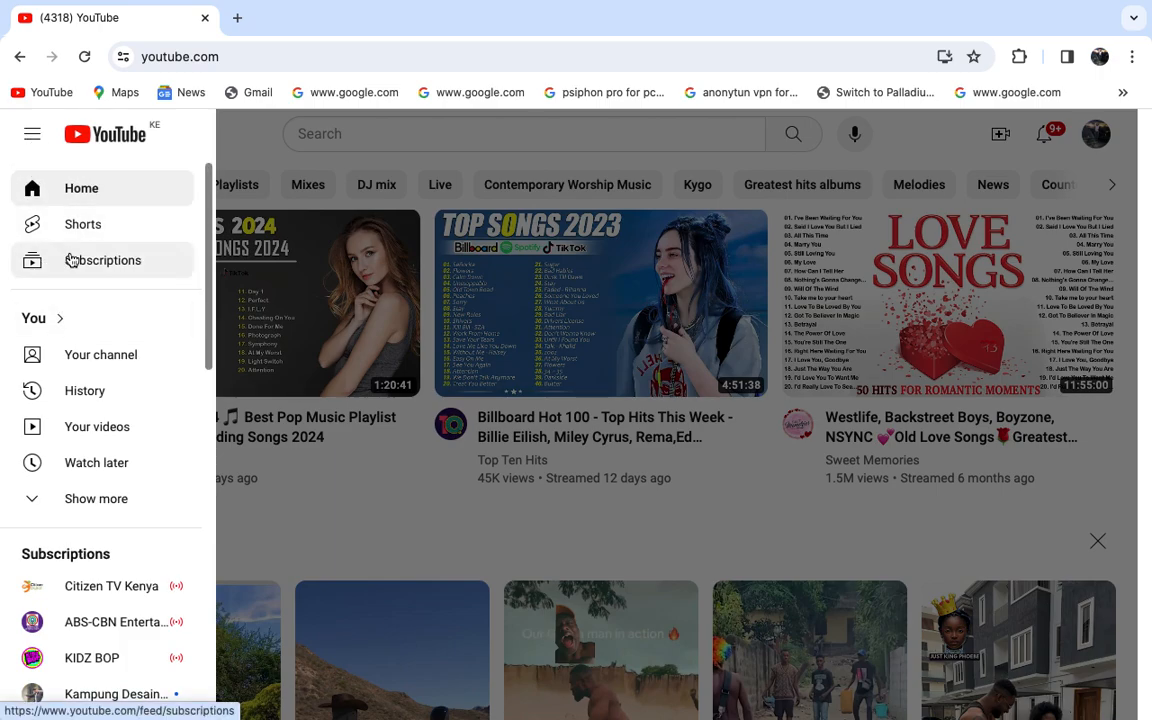
scroll("down", 3)
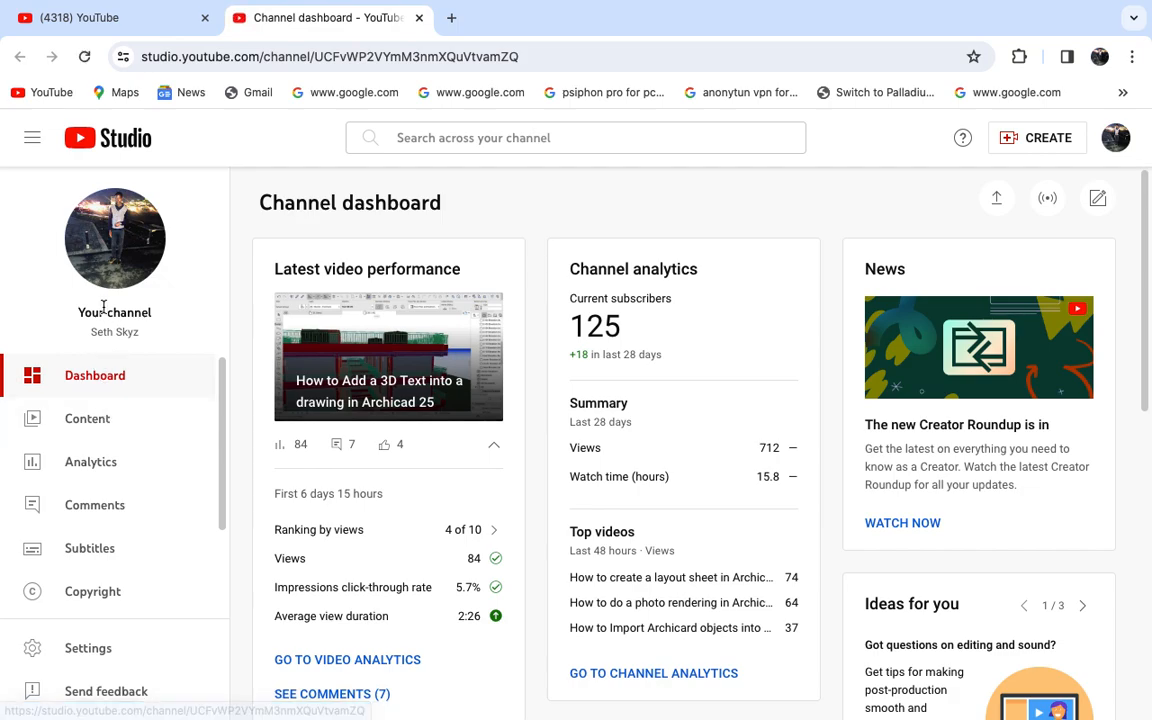
Step: Show the Content list and locate 'How to create a layout sheet in Archicad 25'
left_click(88, 418)
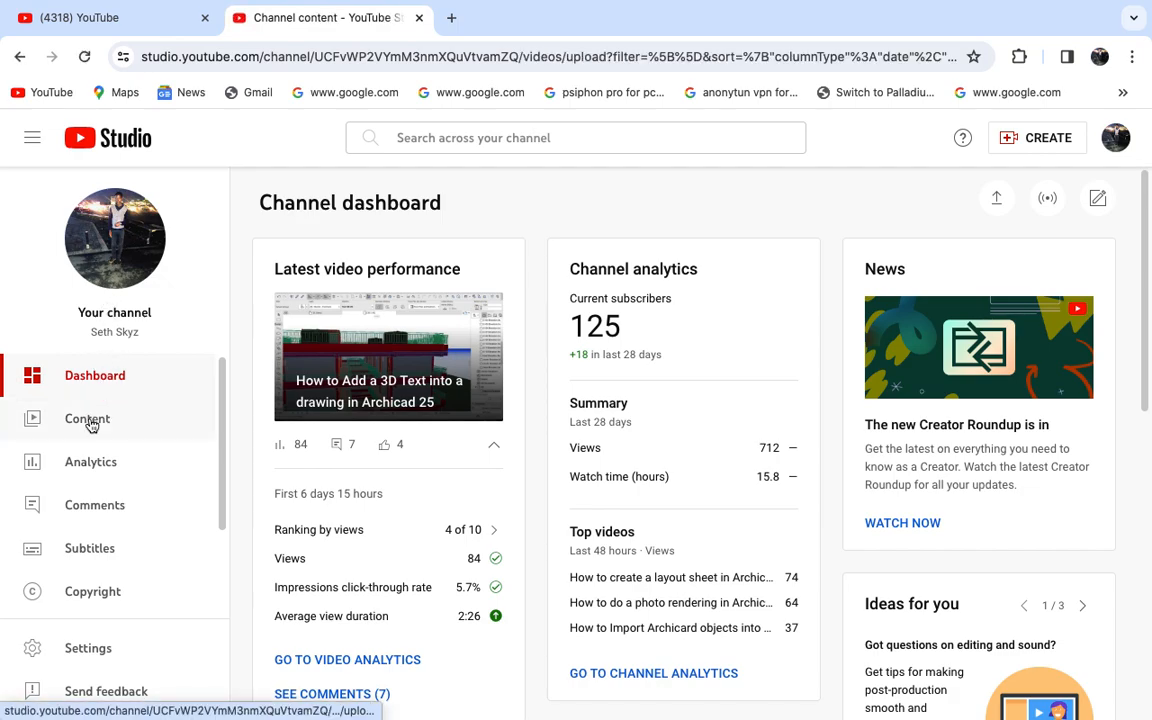
left_click(88, 418)
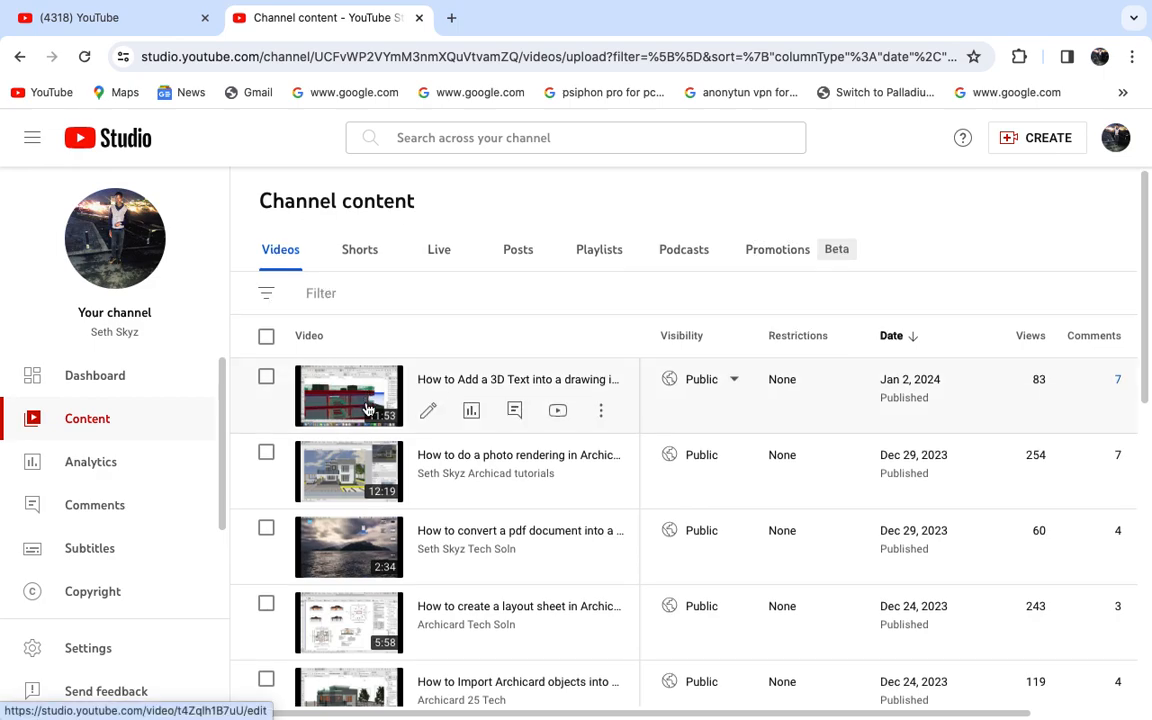
scroll("down", 3)
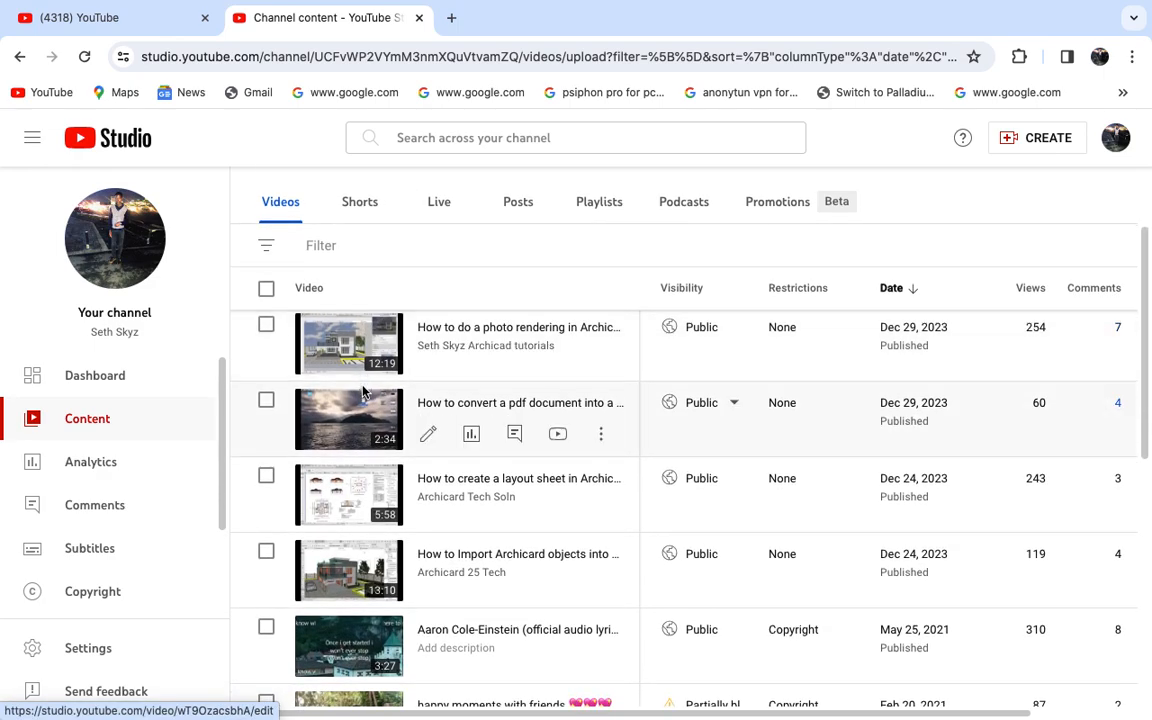
scroll("down", 3)
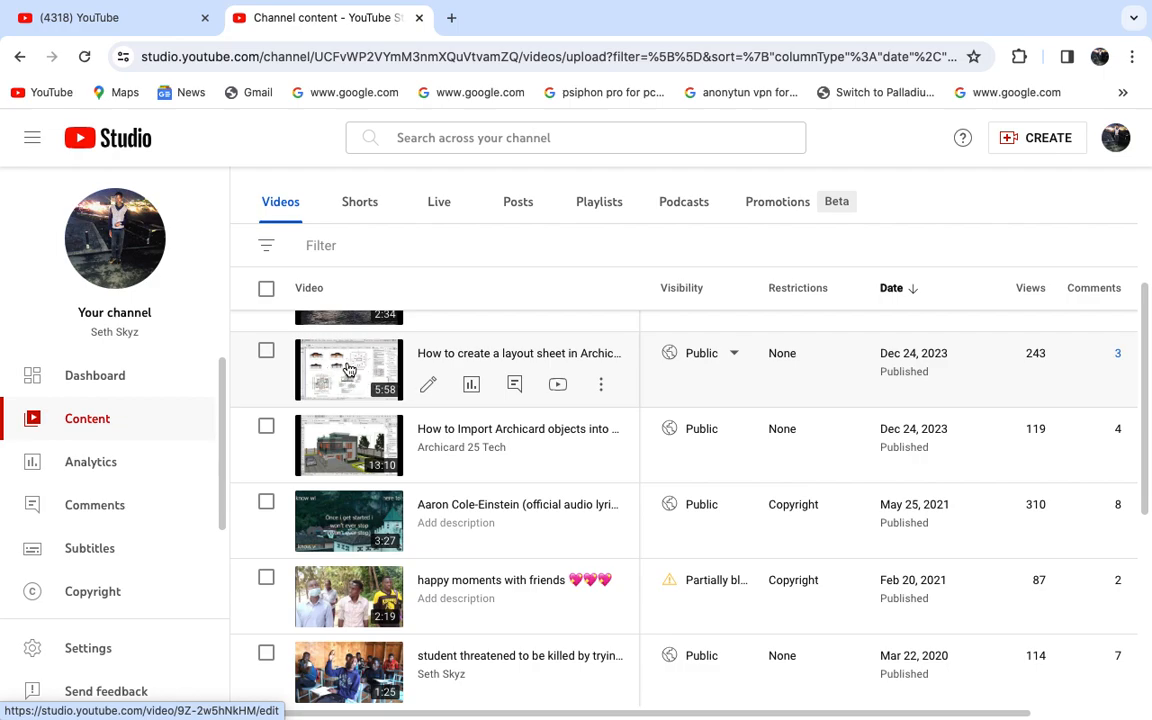
mouse_move(114, 238)
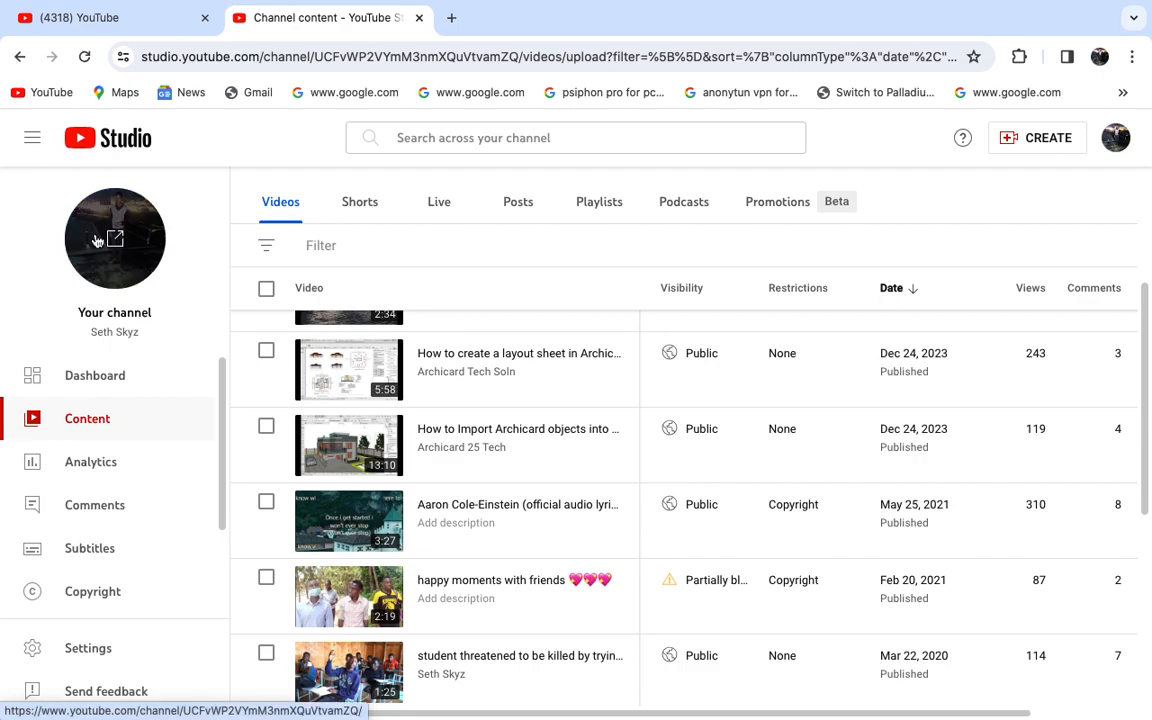
mouse_move(420, 370)
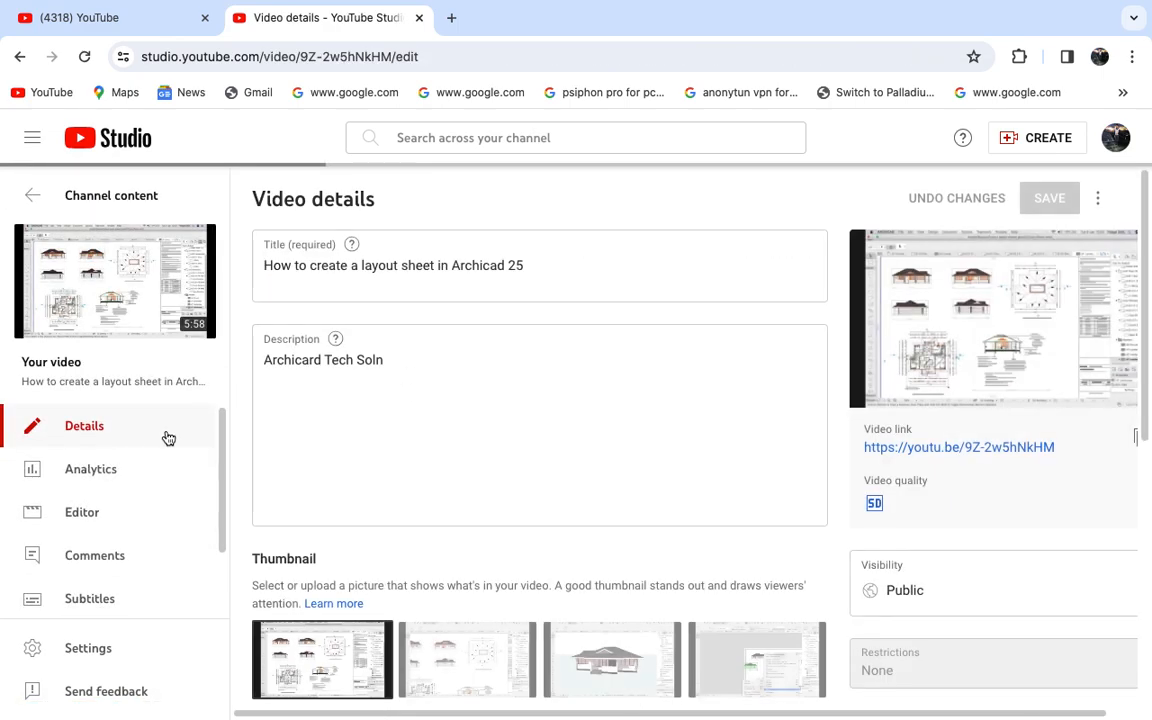
Step: Change the video's thumbnail to the 'Thumbnail for layout sheet' image from the Desktop
scroll("down", 3)
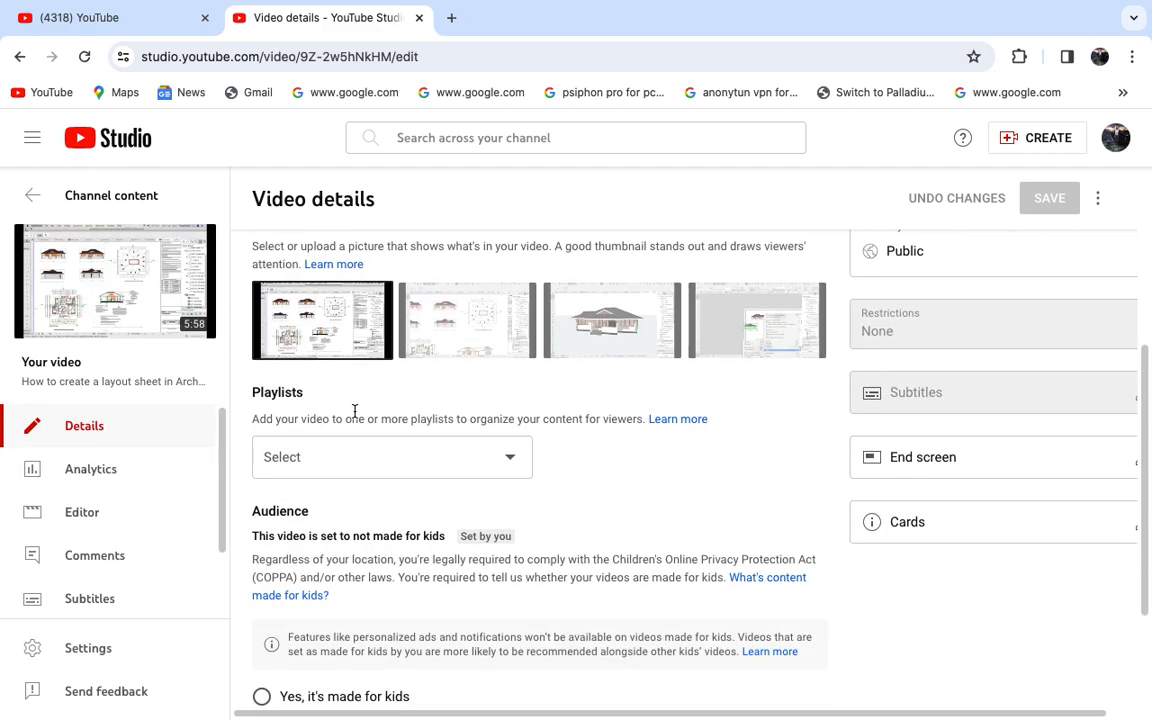
scroll("up", 3)
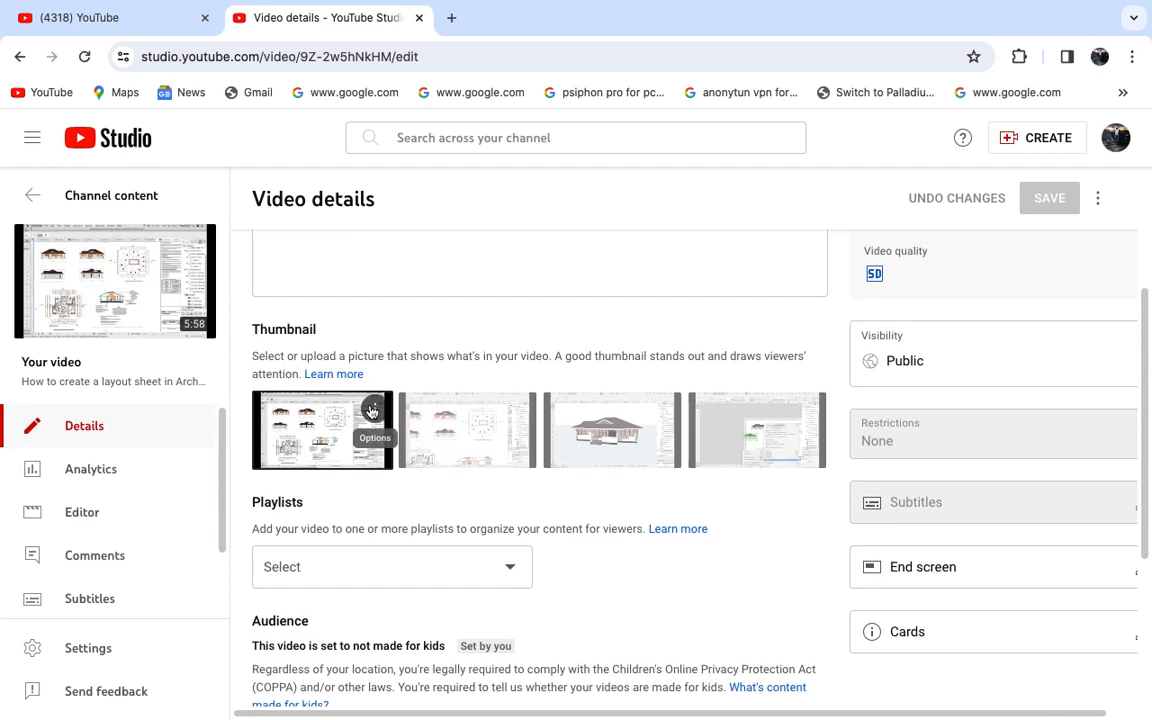
left_click(372, 410)
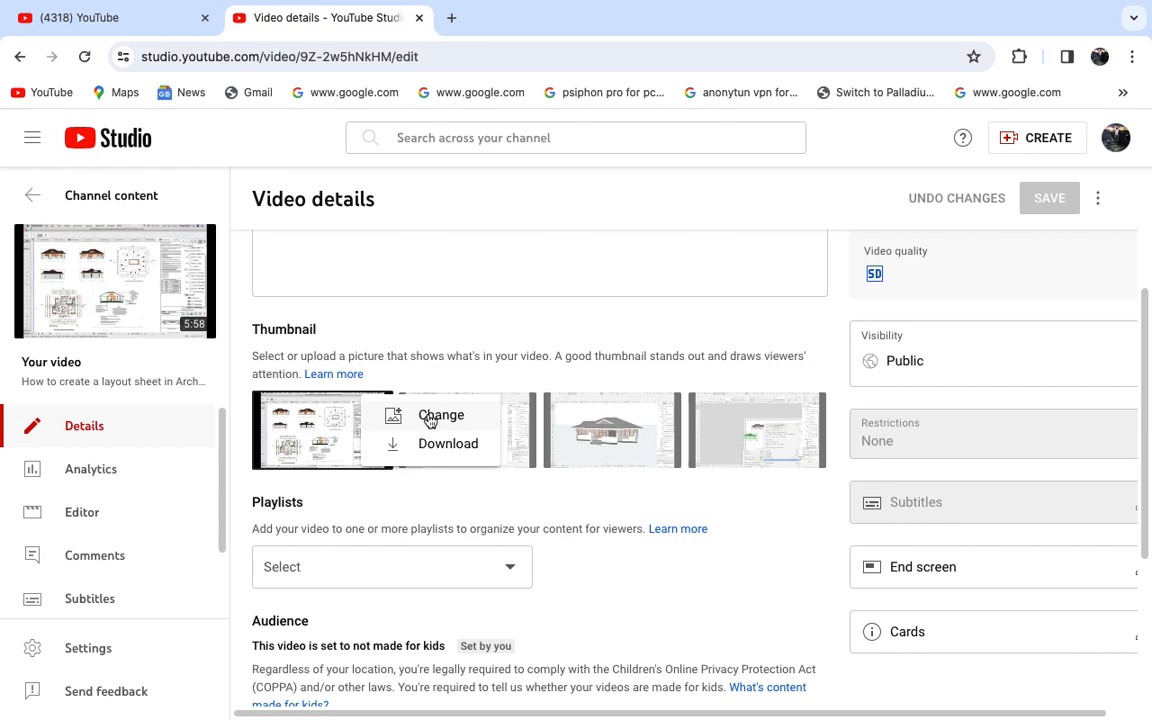
left_click(440, 414)
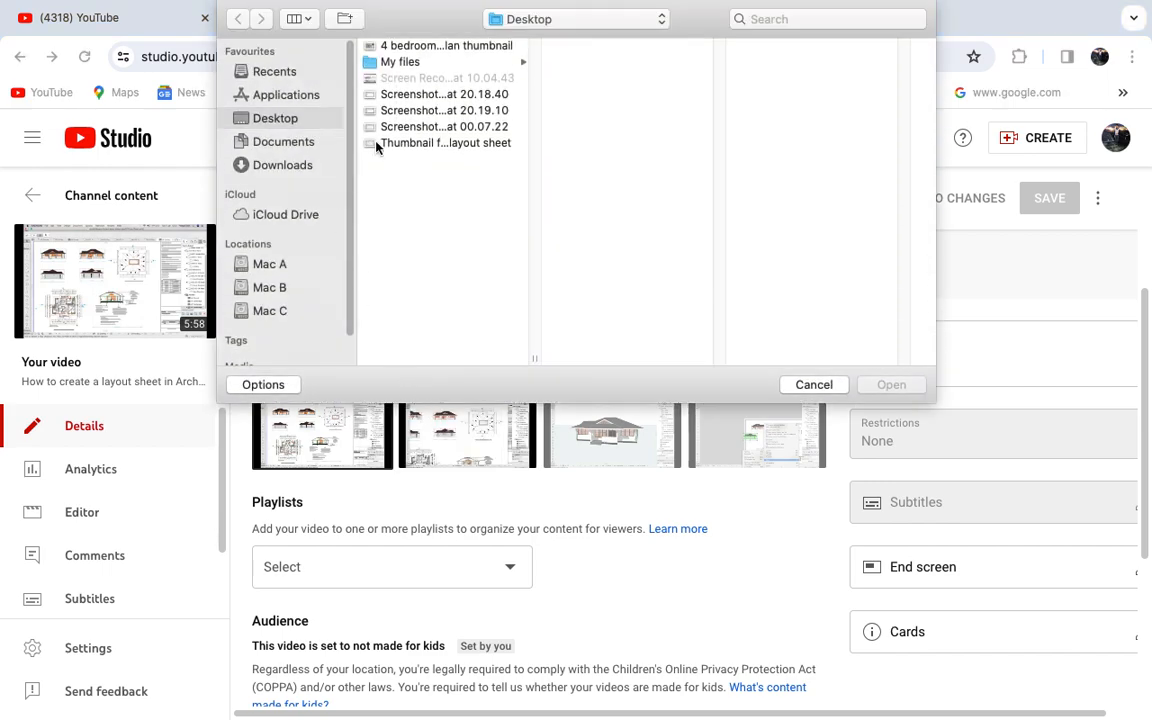
left_click(444, 144)
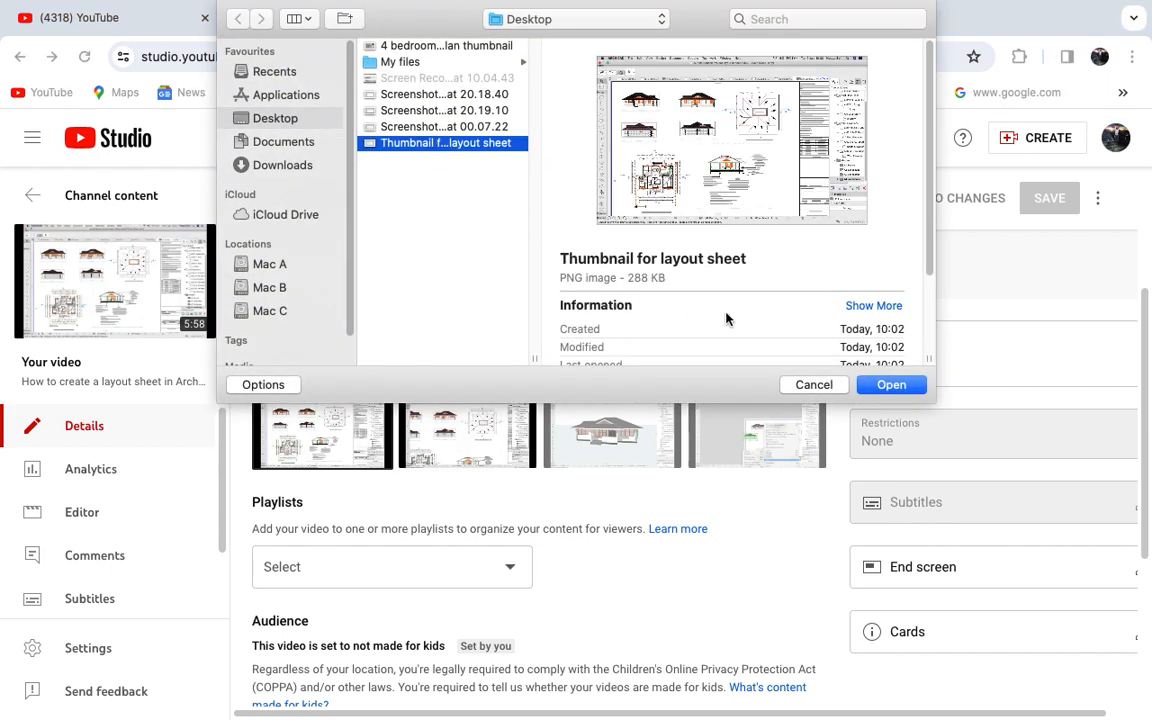
mouse_move(892, 384)
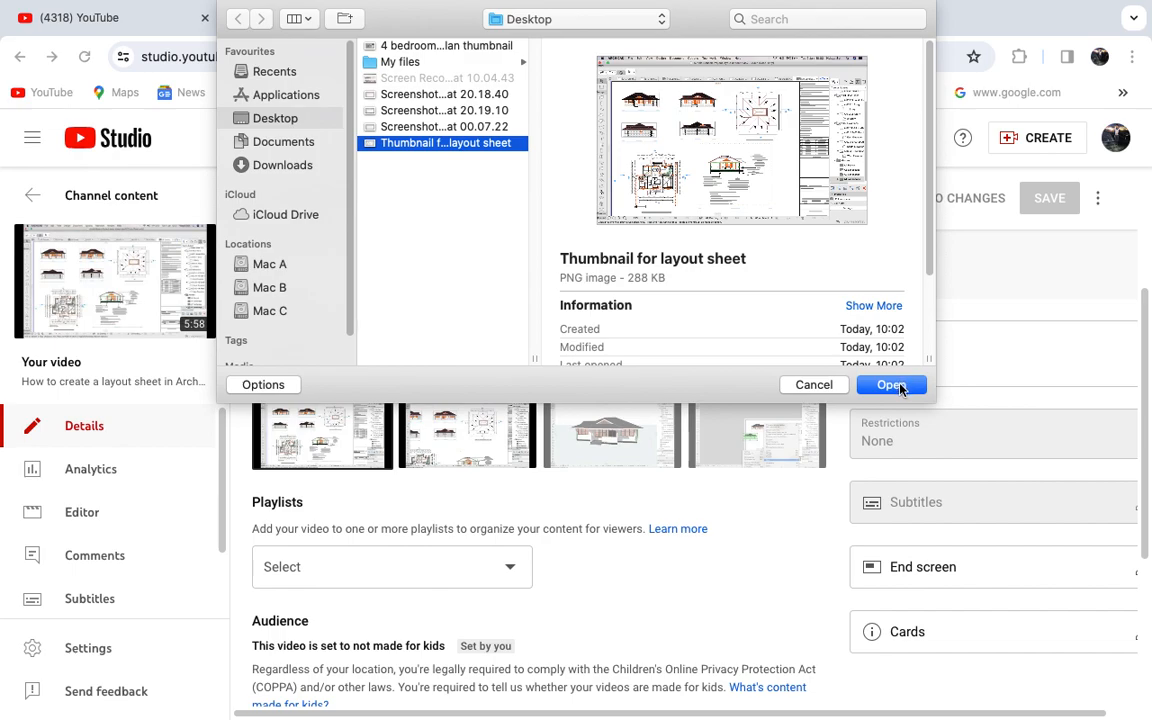
left_click(888, 384)
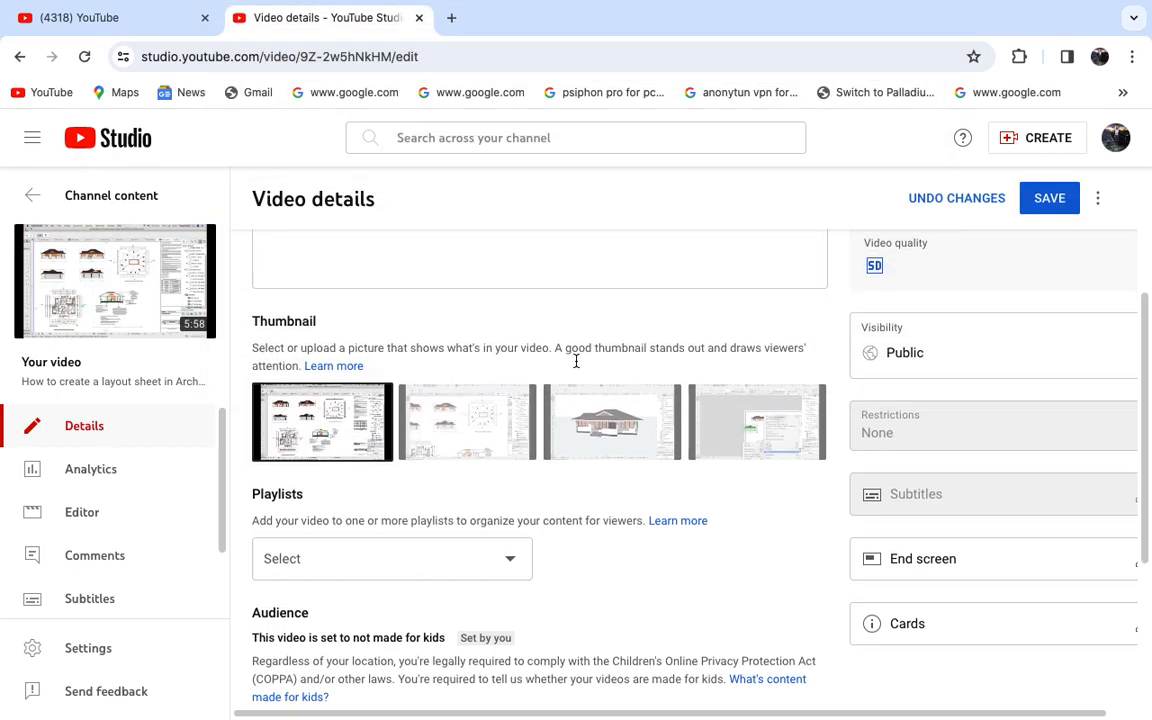
scroll("down", 3)
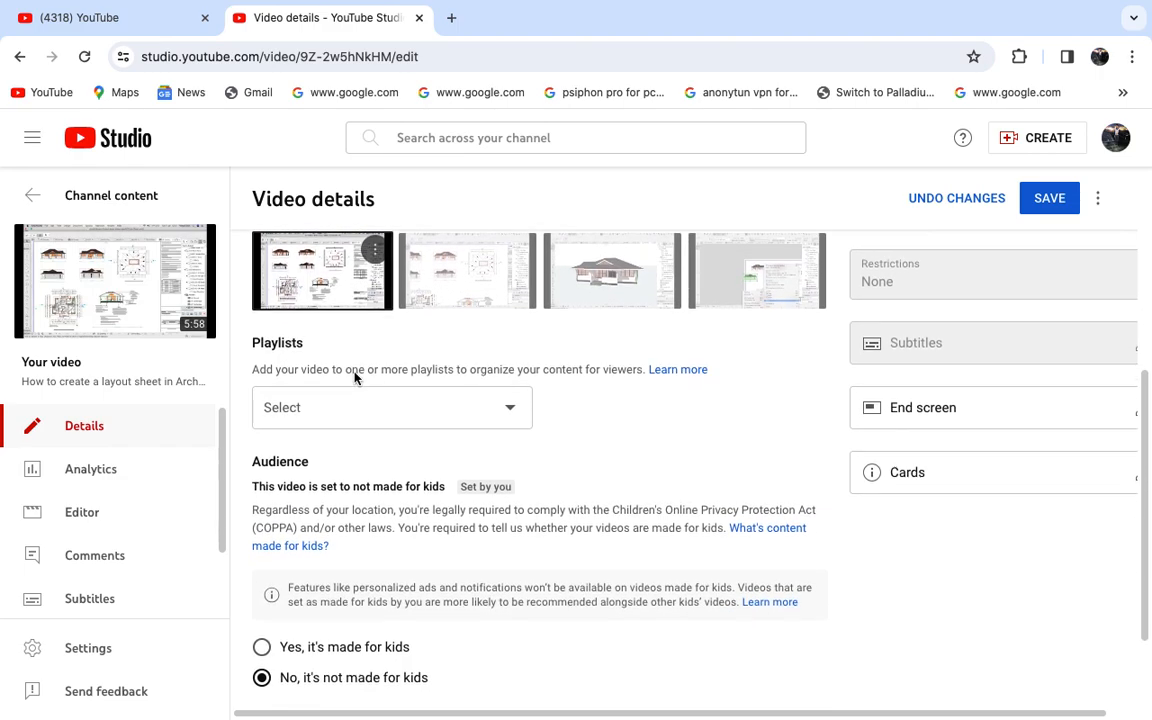
scroll("down", 3)
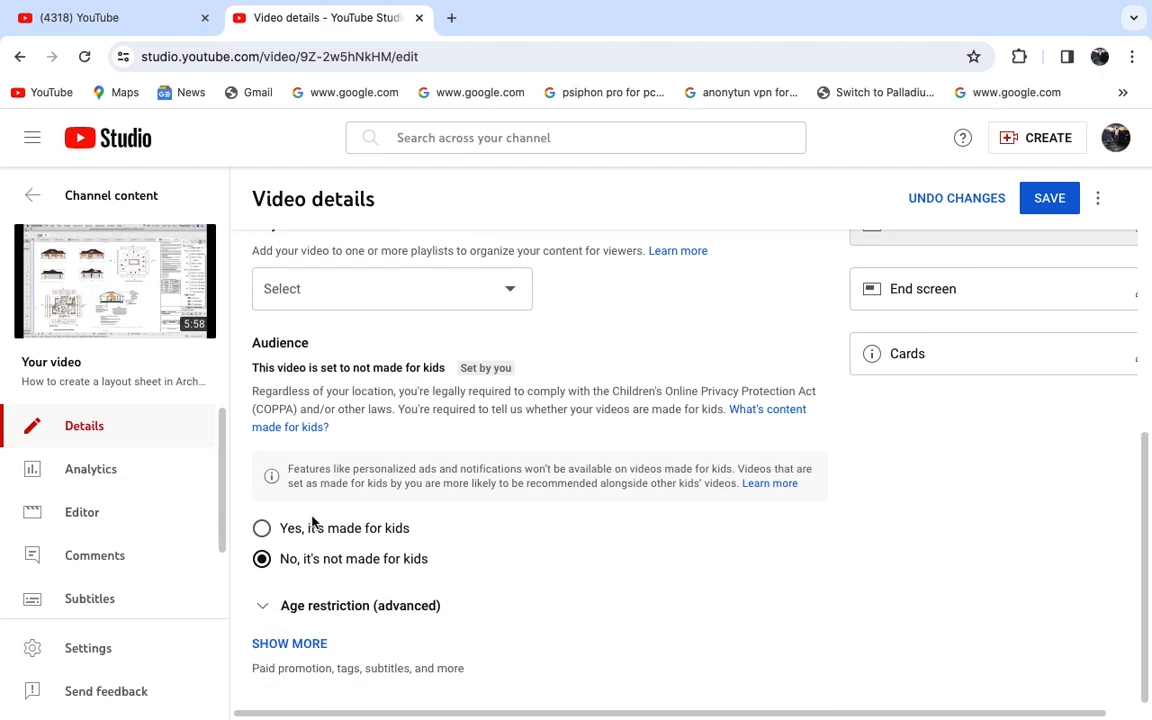
mouse_move(268, 544)
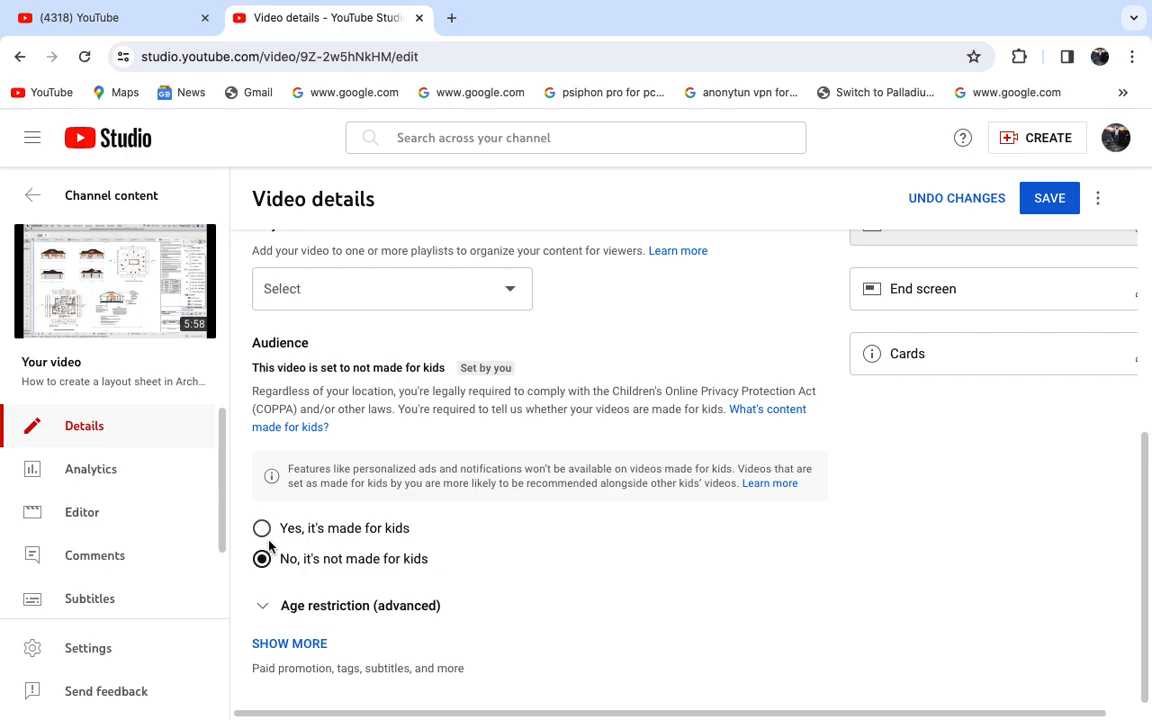
scroll("up", 3)
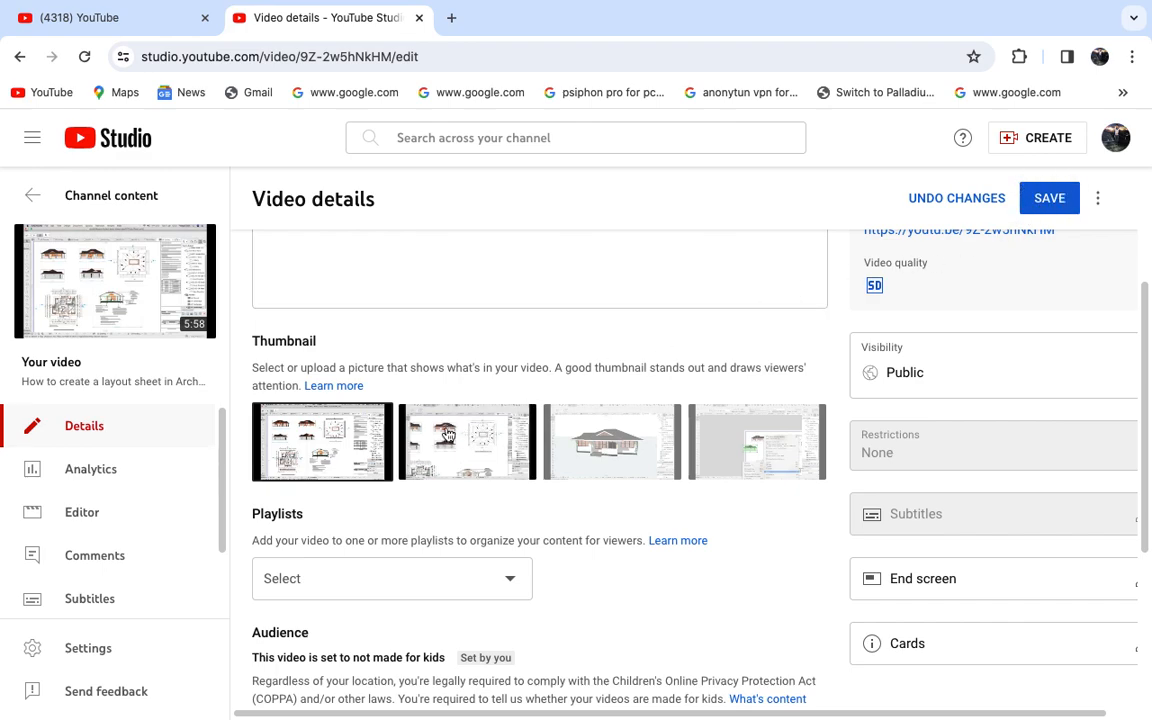
scroll("down", 3)
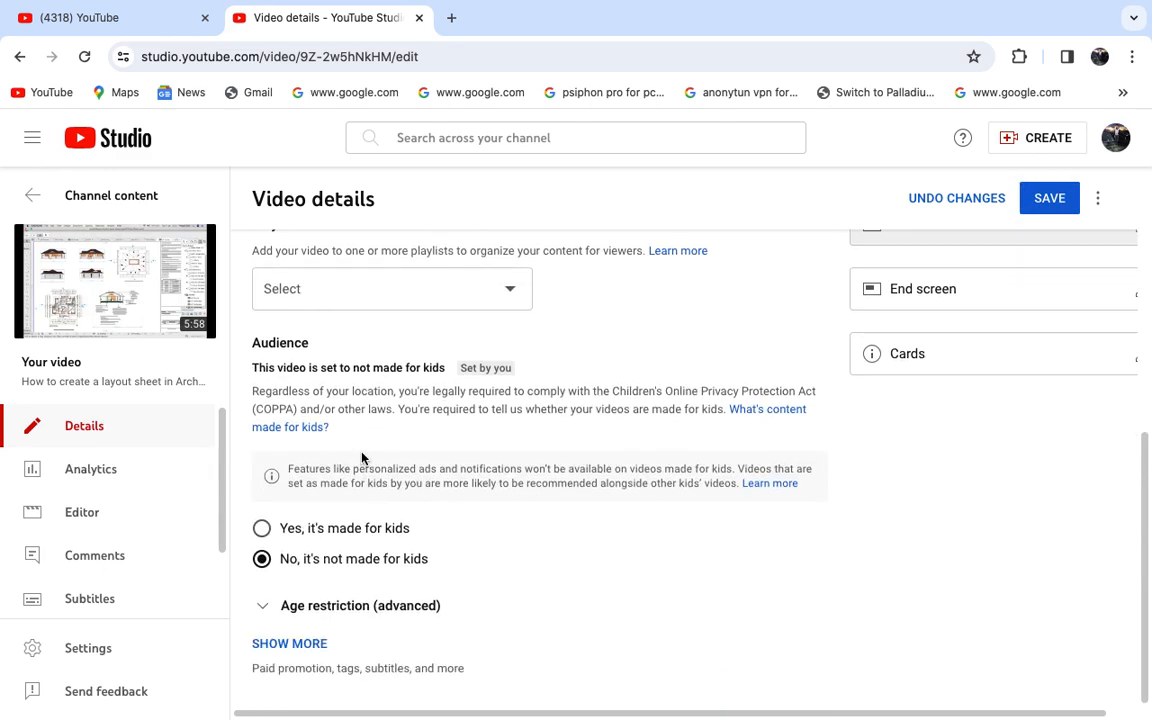
mouse_move(276, 510)
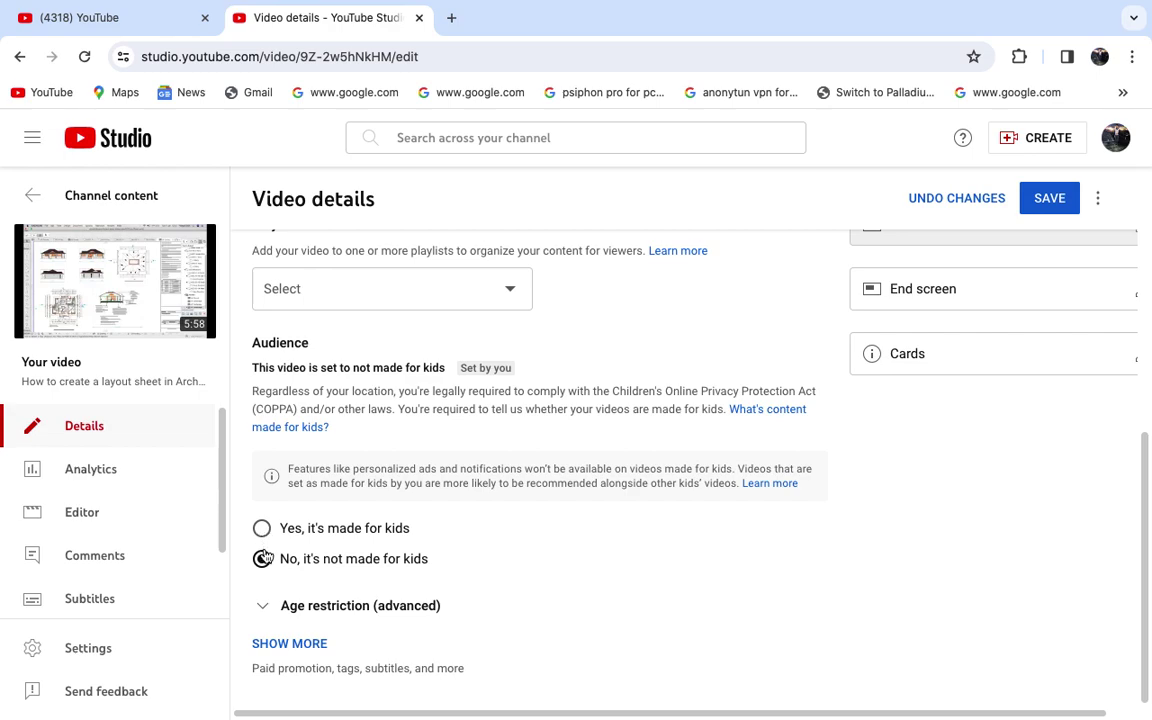
left_click(262, 528)
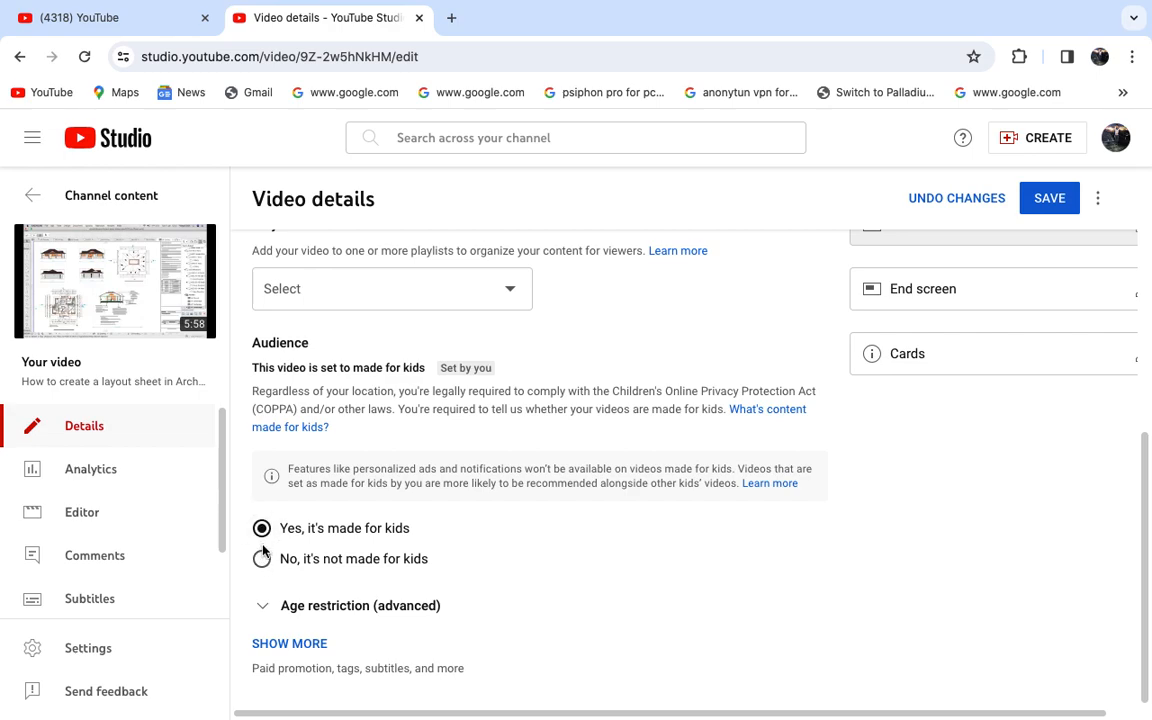
left_click(262, 558)
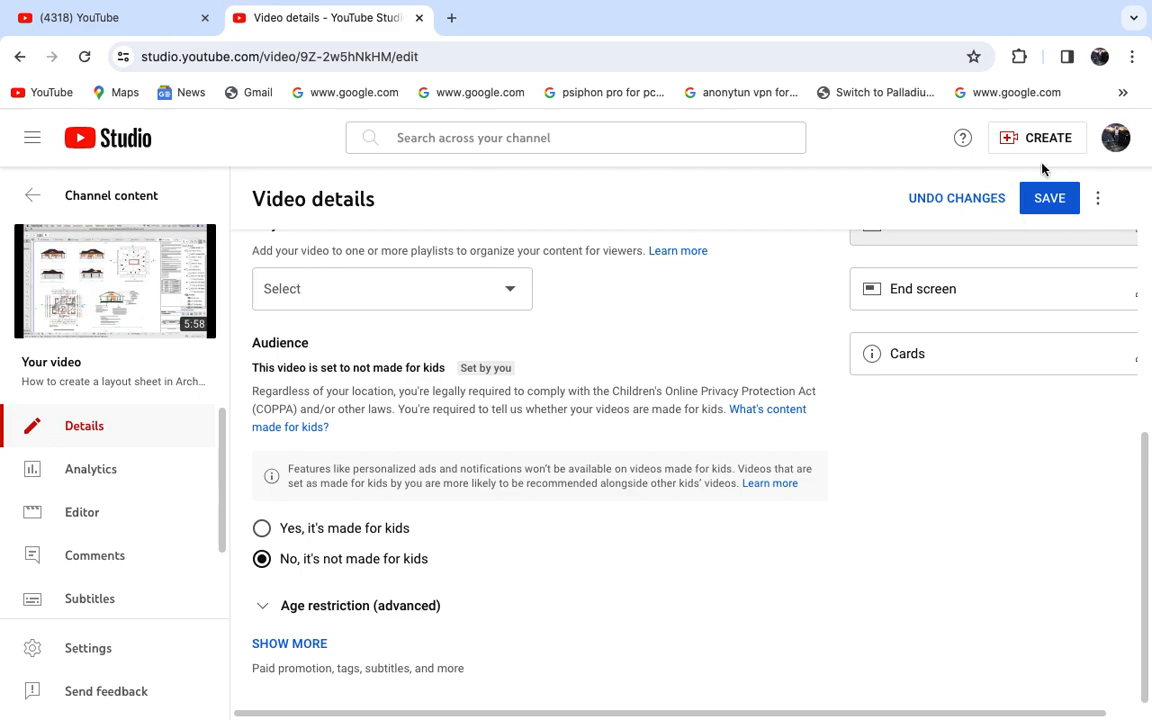
mouse_move(192, 512)
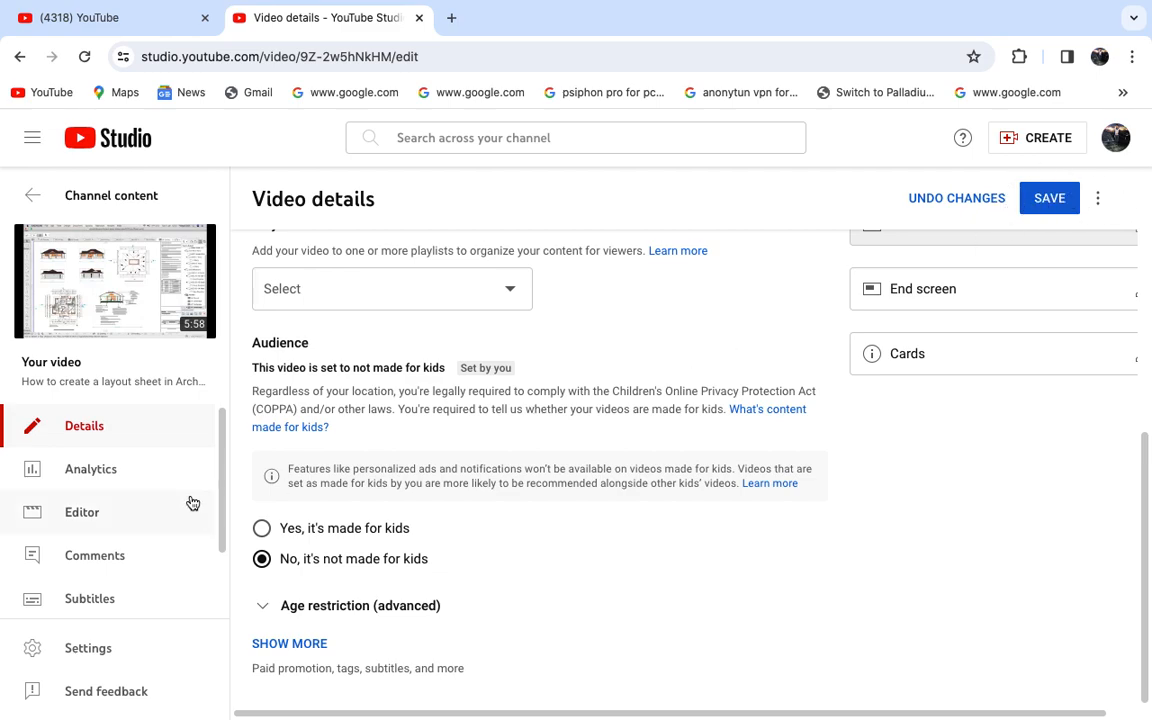
mouse_move(332, 462)
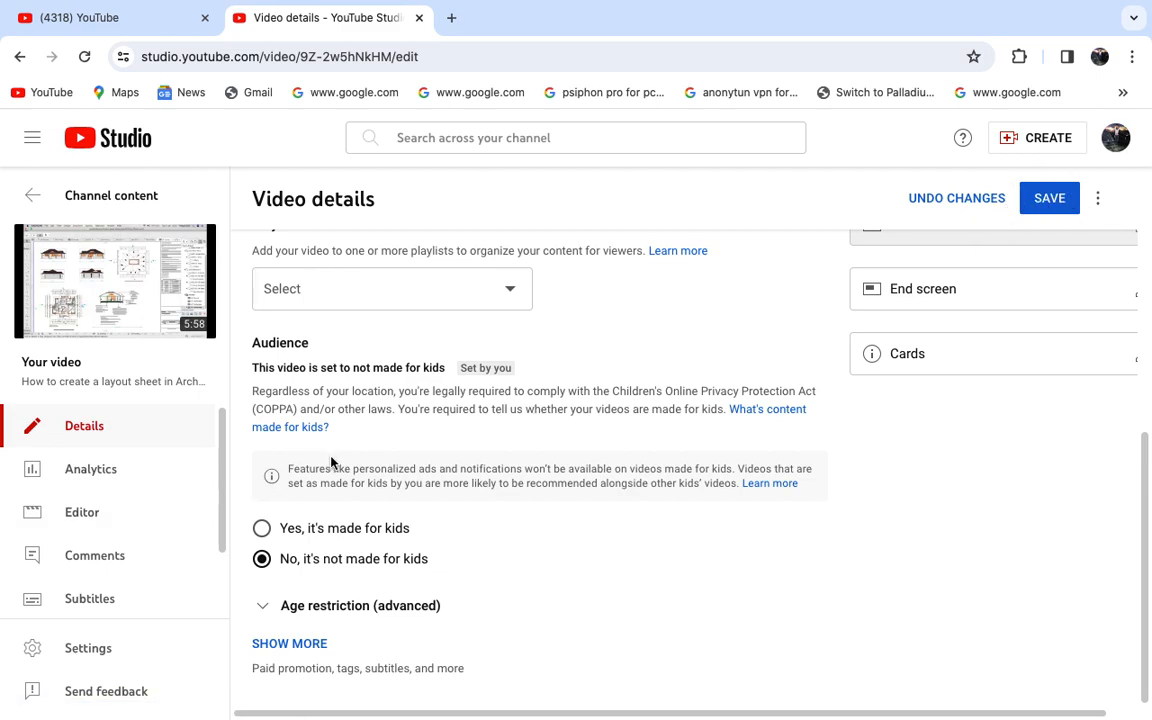
scroll("up", 3)
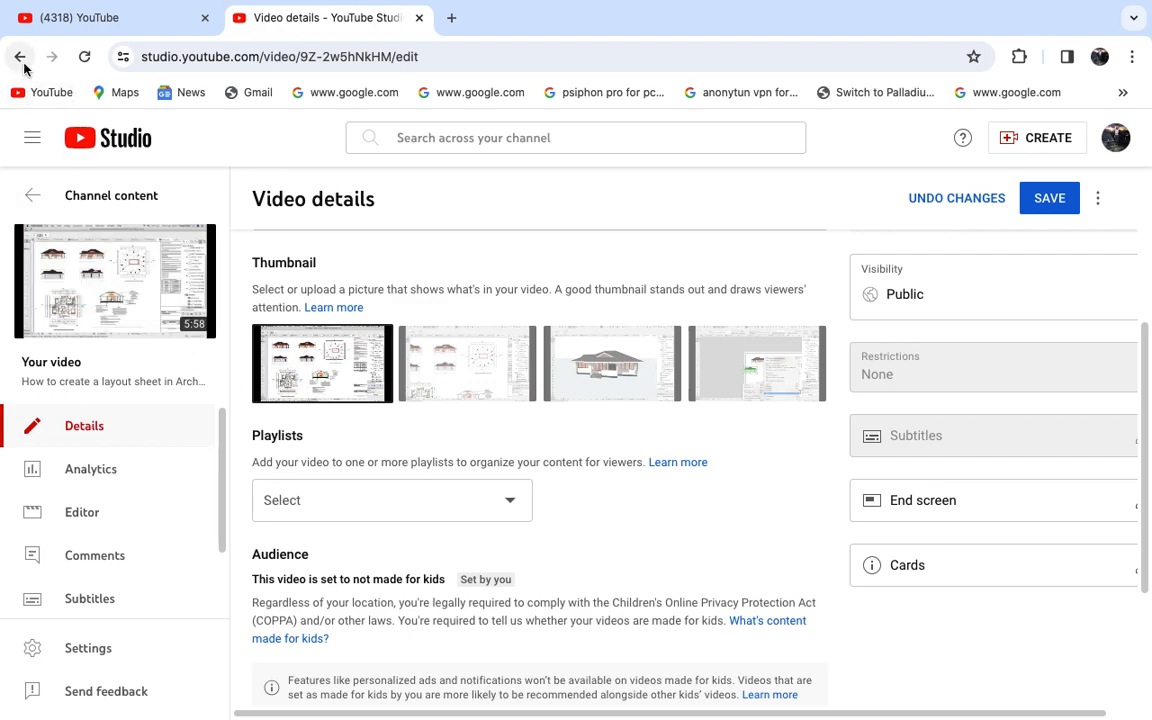
Step: Search YouTube for 'seth skyz' and locate the layout sheet video with its old thumbnail
left_click(20, 56)
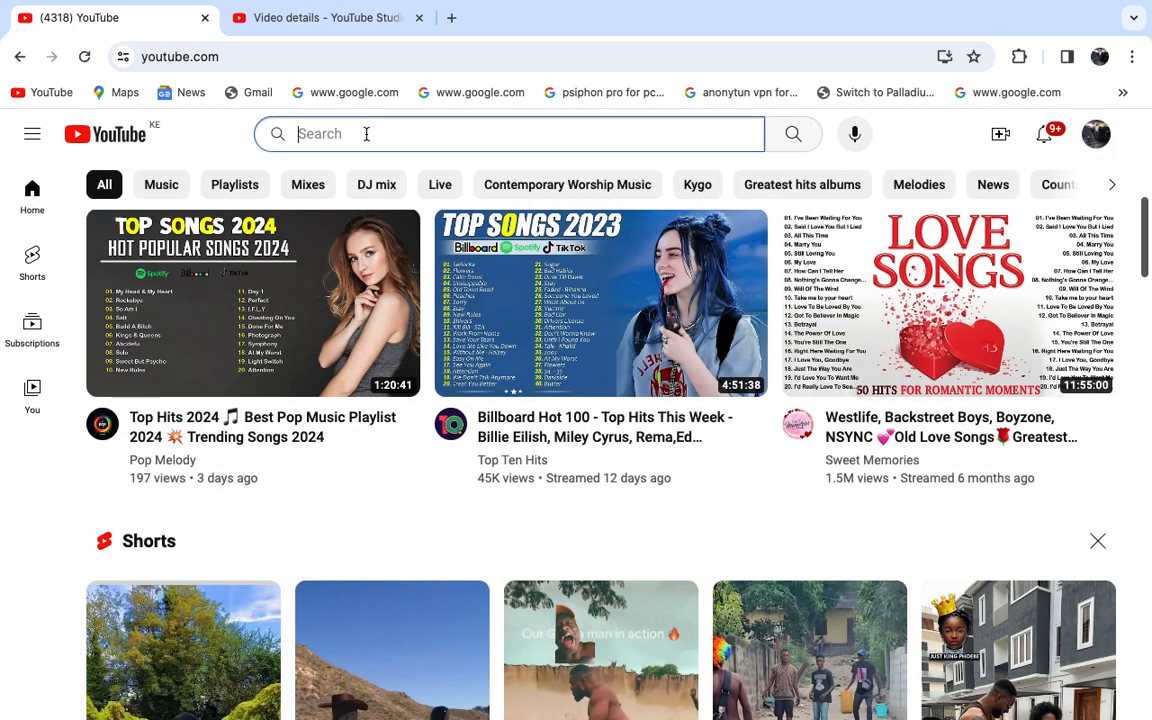
type("seth")
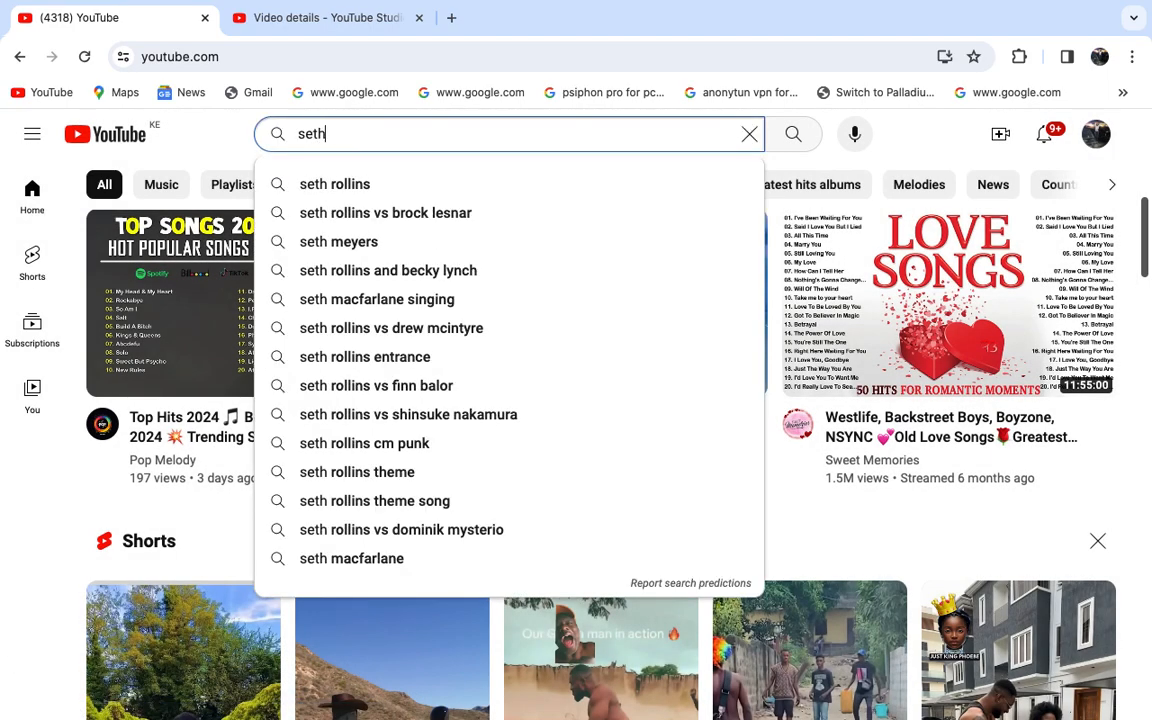
type("skyz")
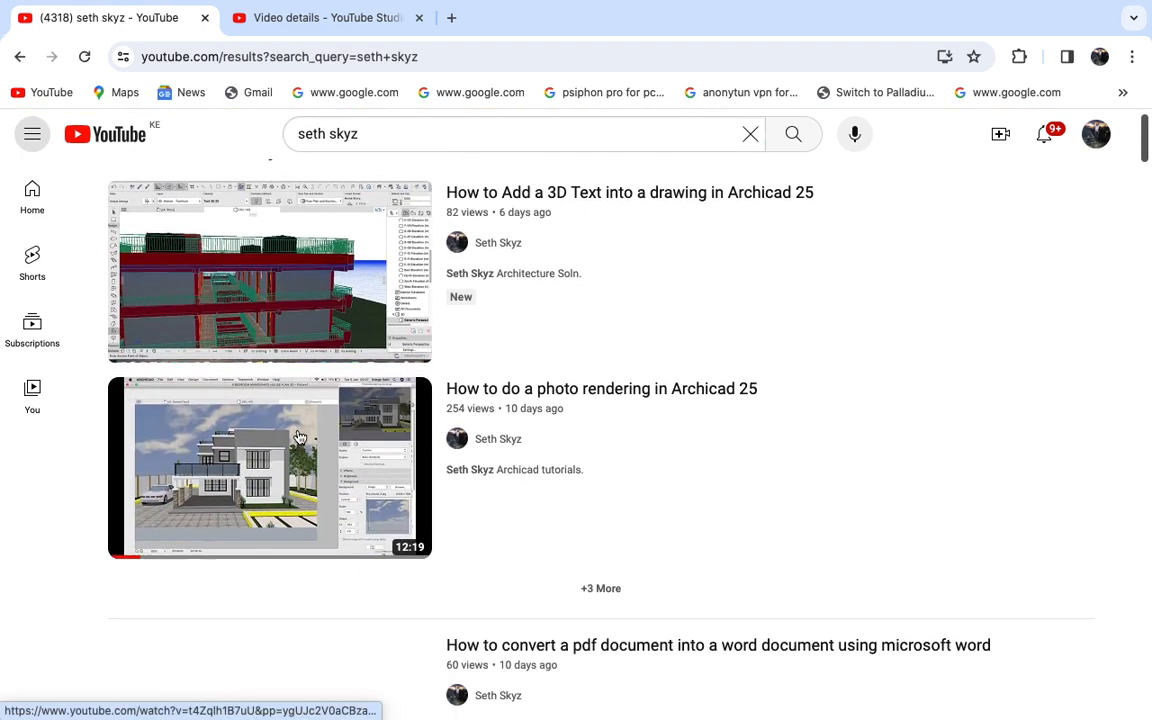
scroll("down", 3)
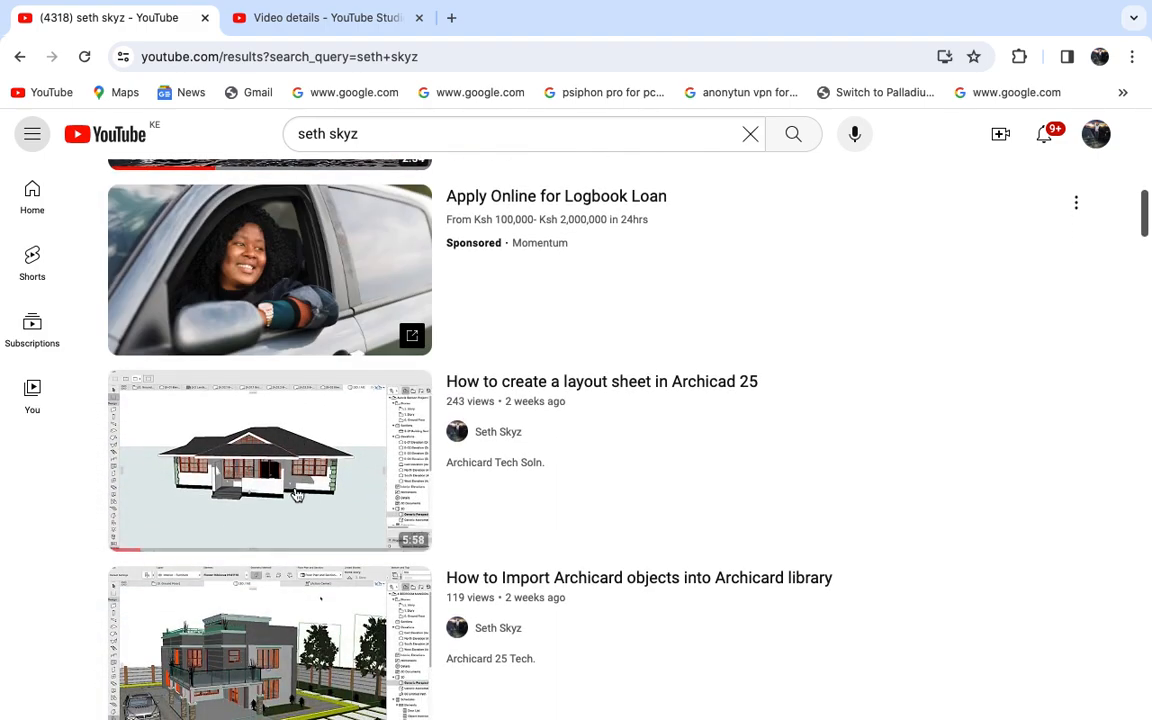
mouse_move(270, 460)
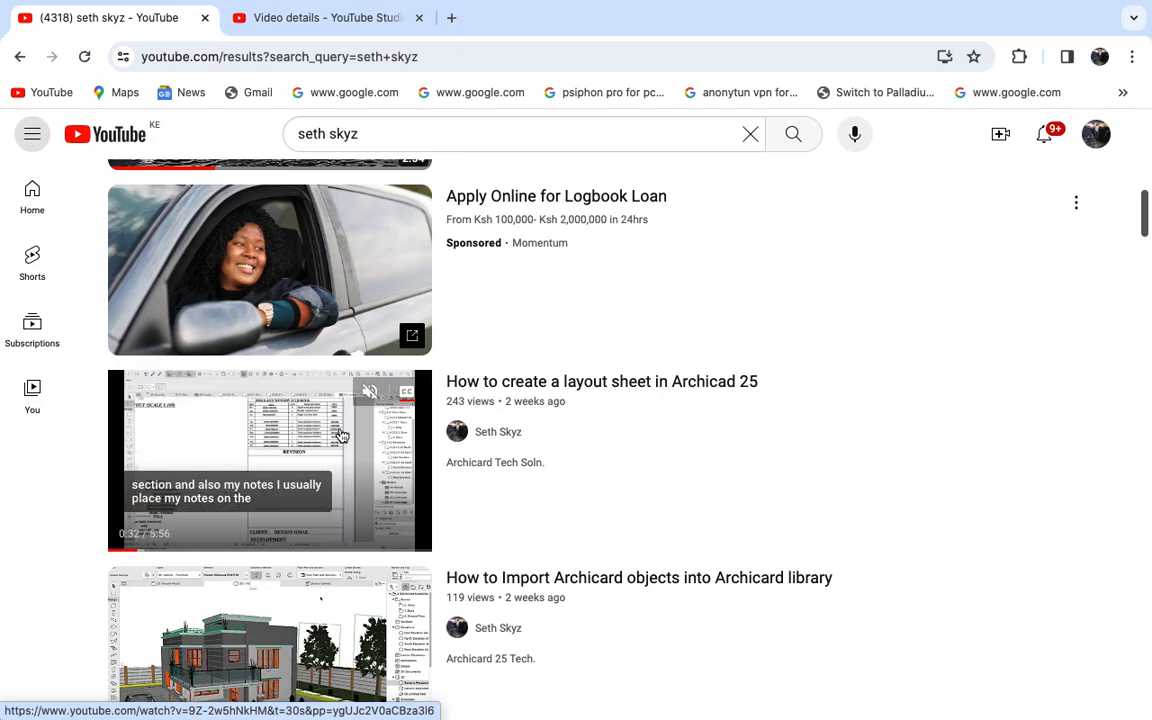
scroll("up", 3)
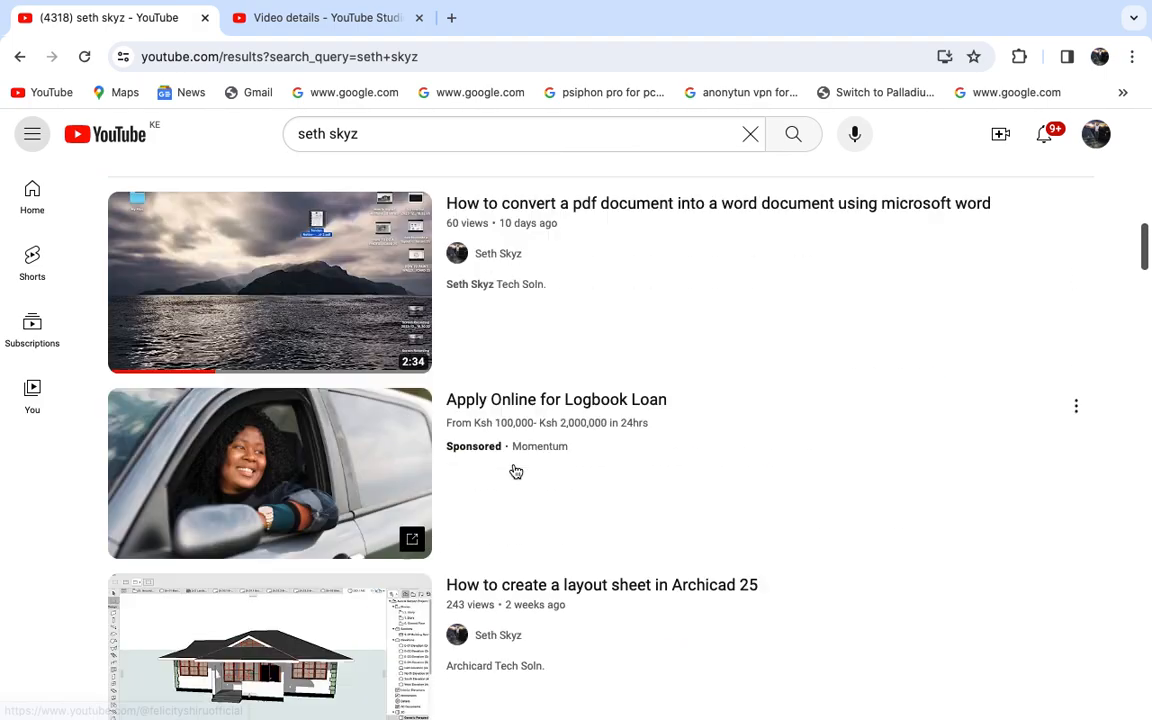
scroll("down", 3)
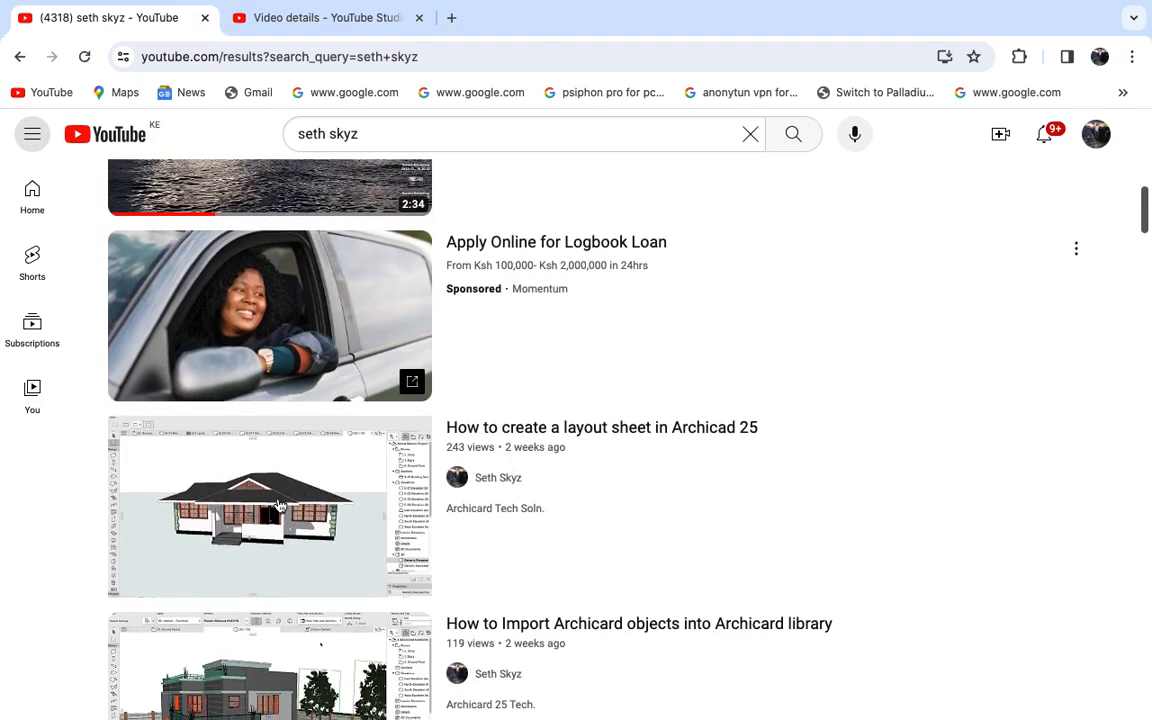
mouse_move(212, 472)
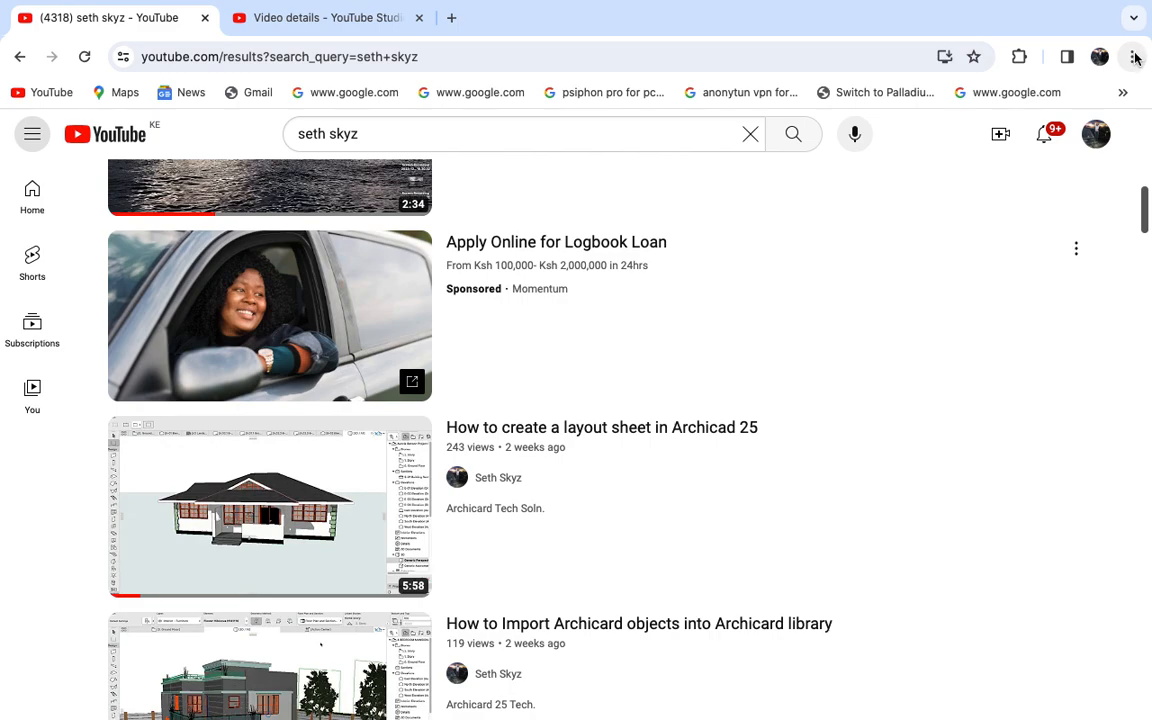
Step: Reach Chrome's Privacy and security settings to clear recent browsing data
left_click(1134, 56)
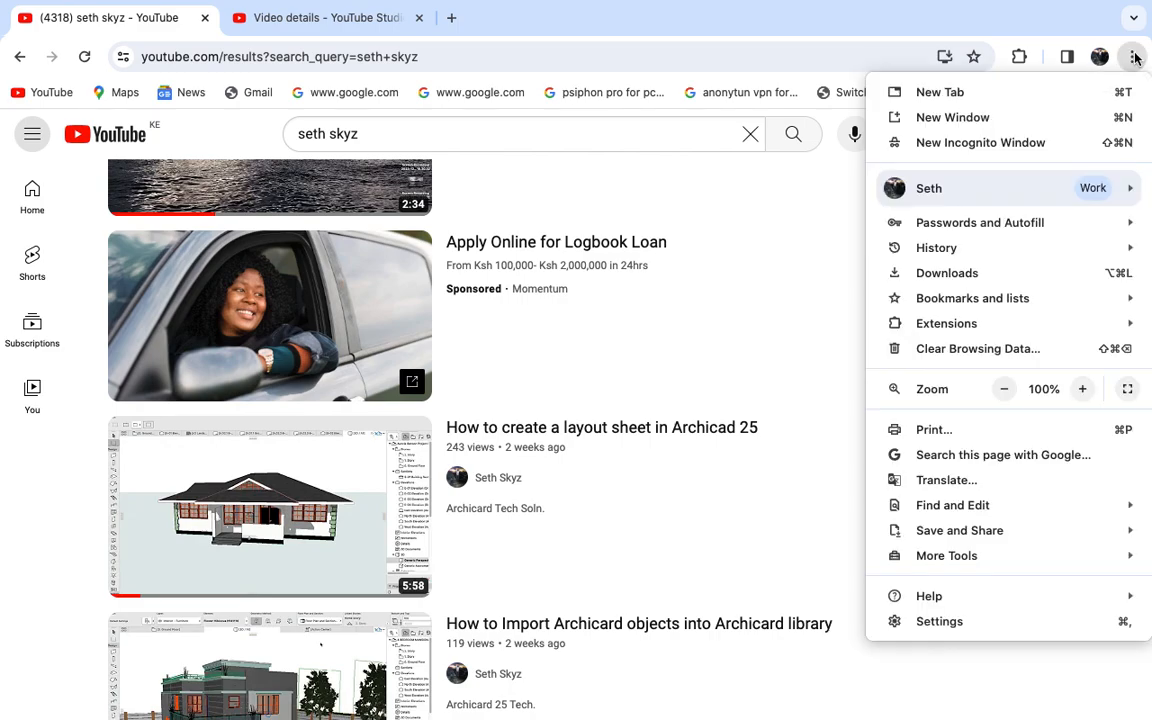
mouse_move(960, 530)
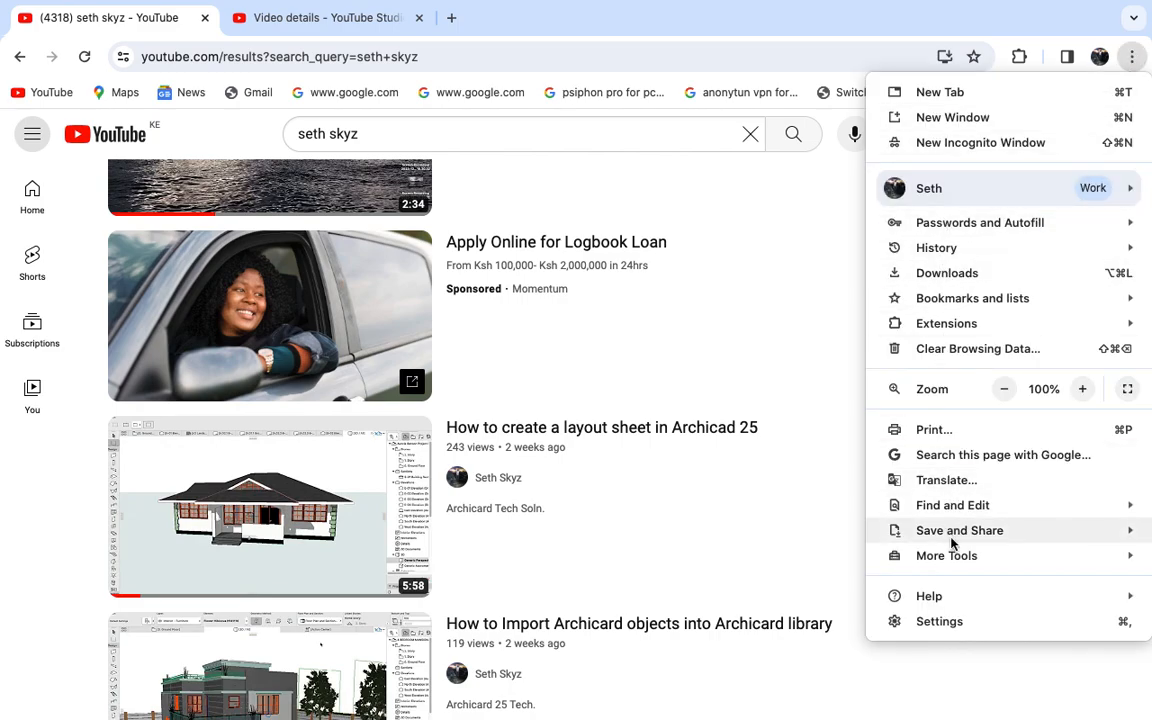
left_click(940, 620)
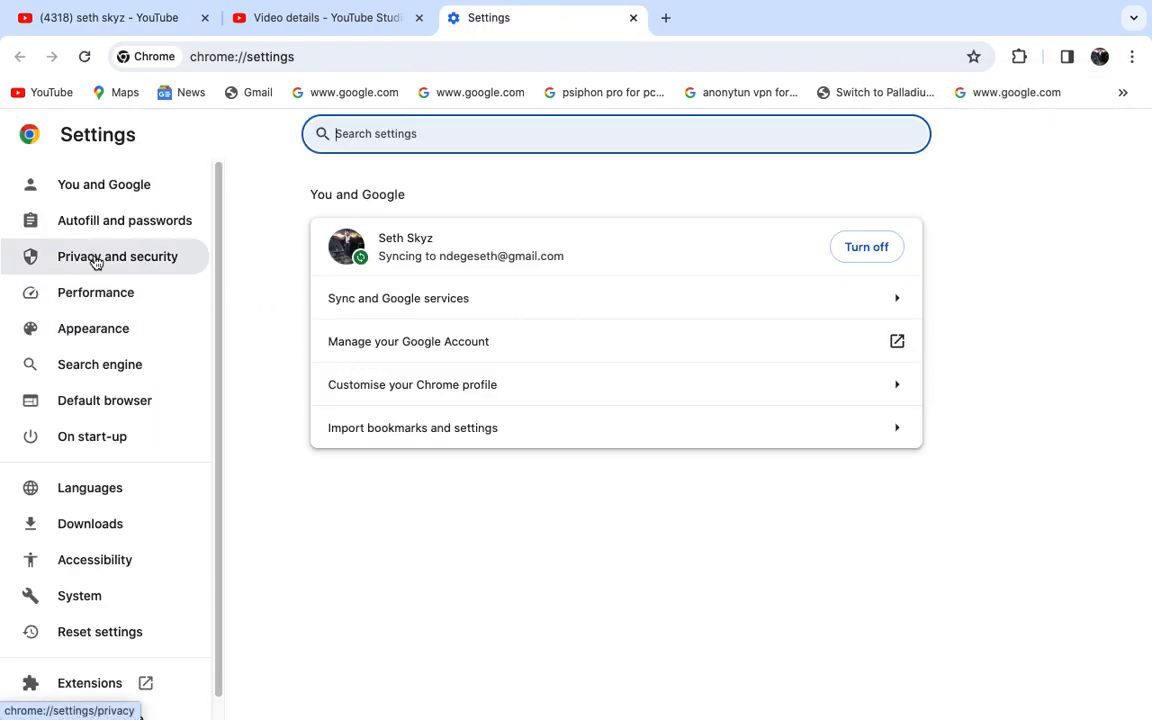
left_click(116, 256)
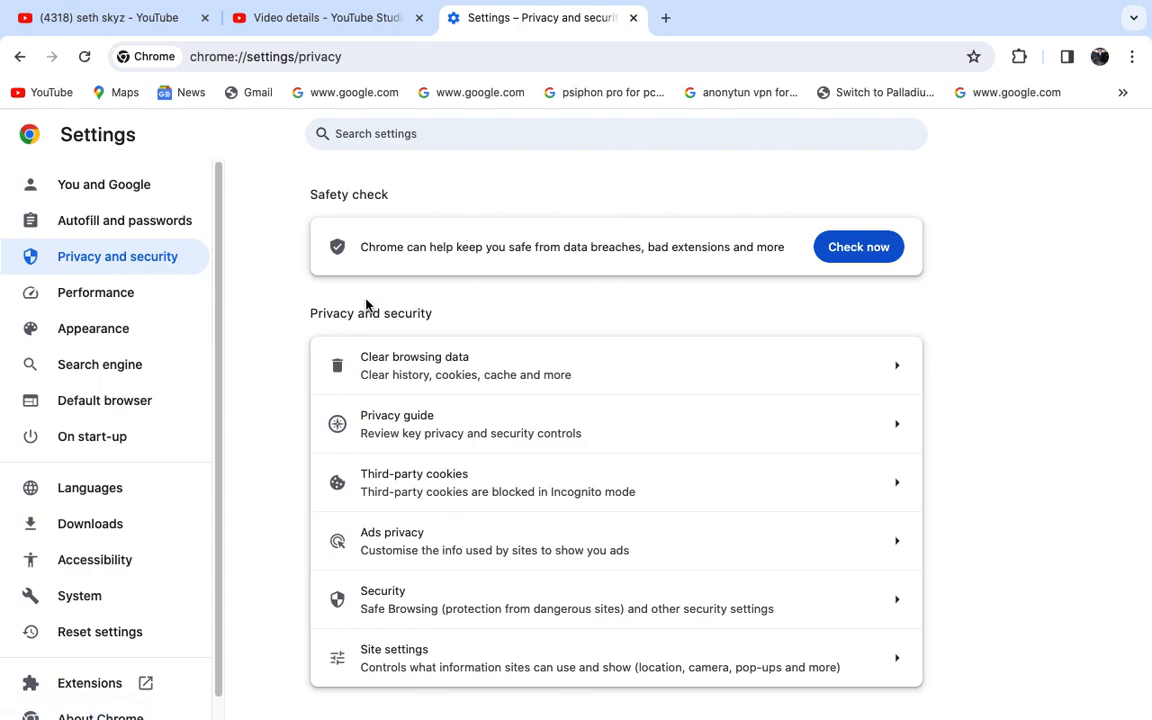
mouse_move(510, 290)
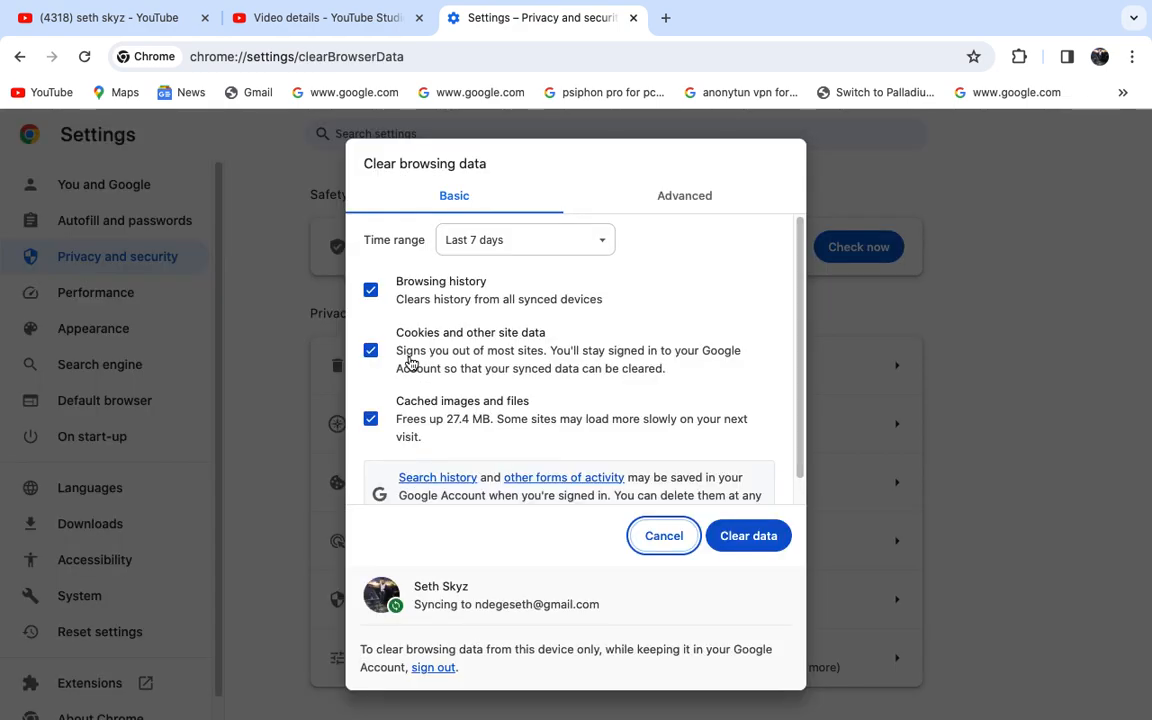
mouse_move(388, 284)
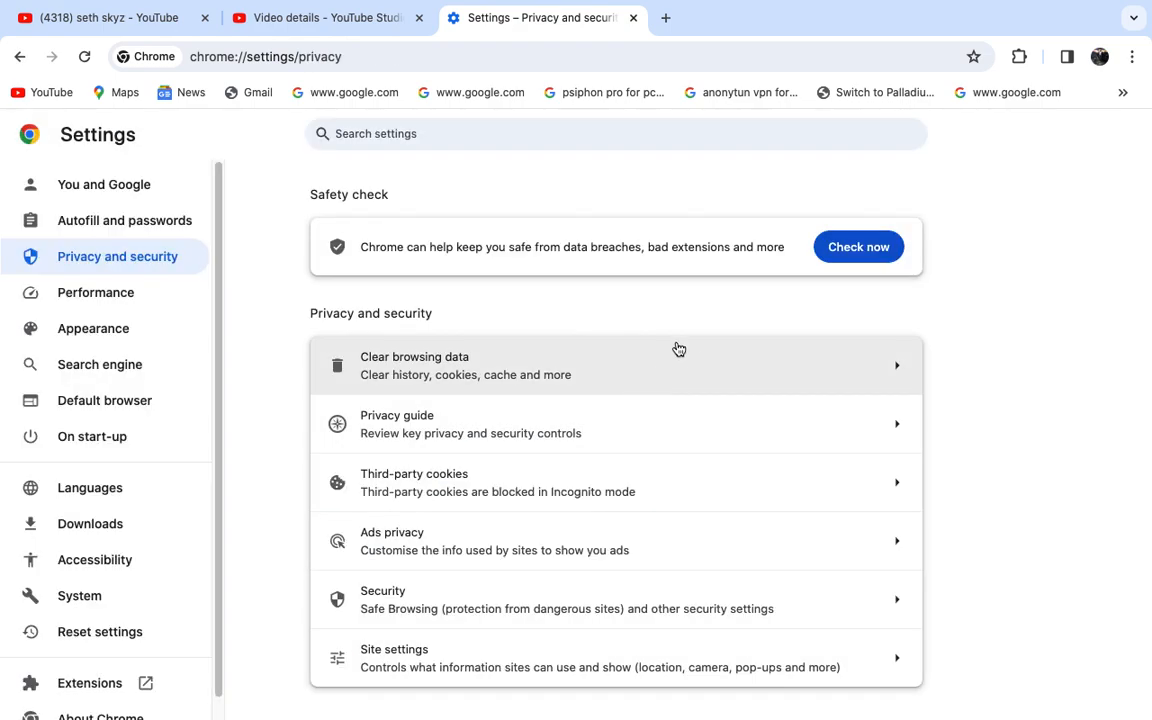
mouse_move(676, 332)
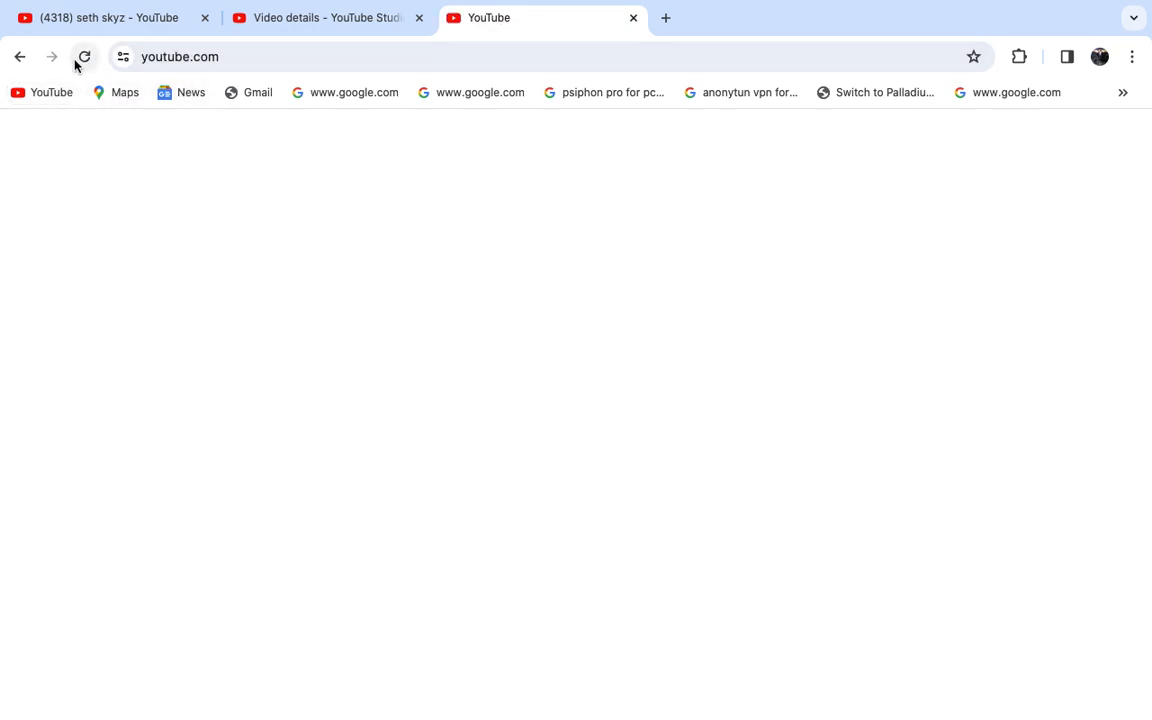
Step: Reload YouTube, search 'seth' again and locate the video showing its new thumbnail
left_click(84, 56)
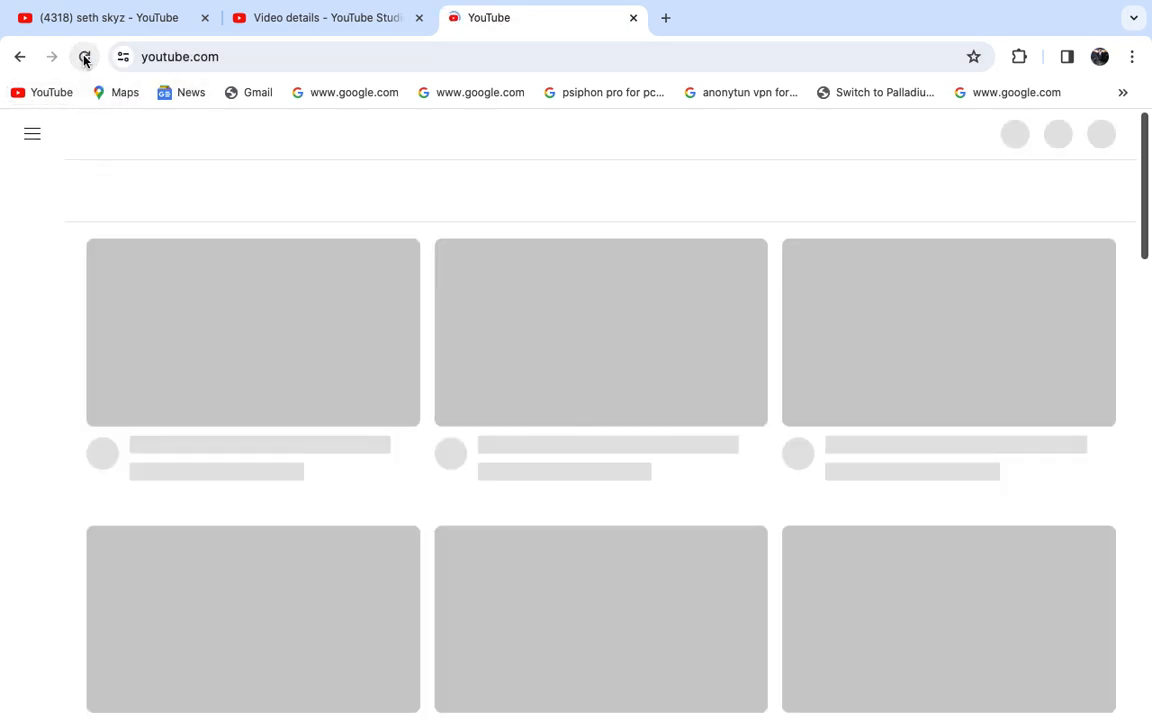
left_click(84, 56)
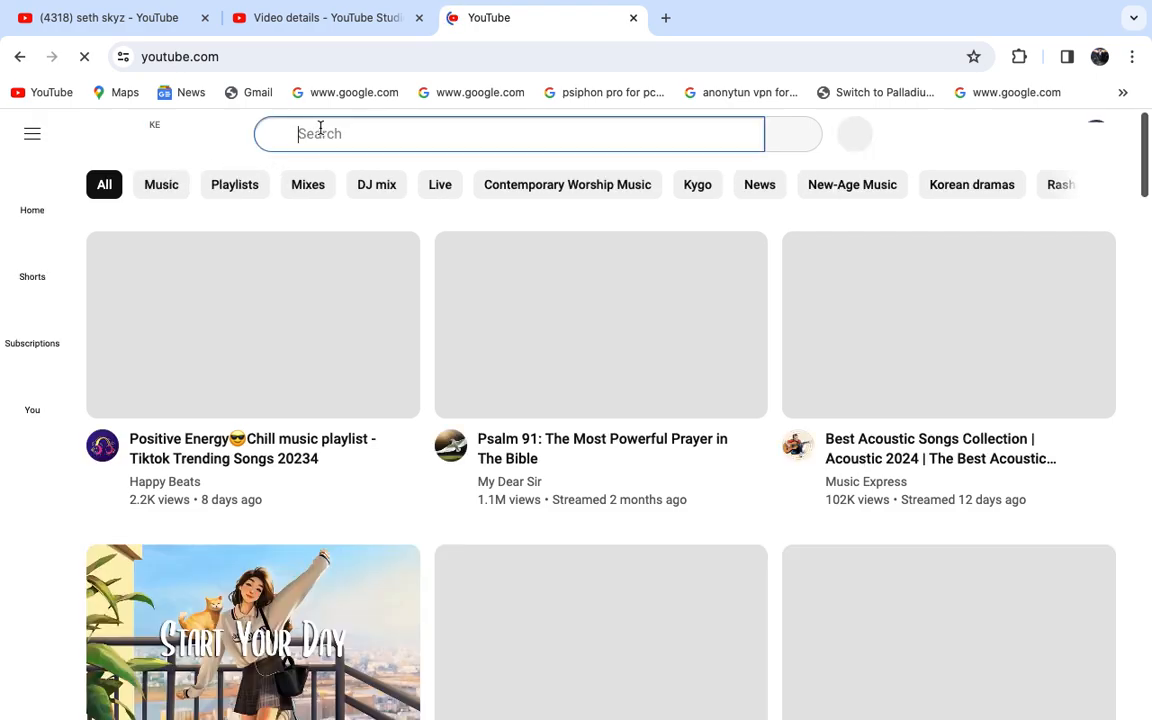
type("seth skyz")
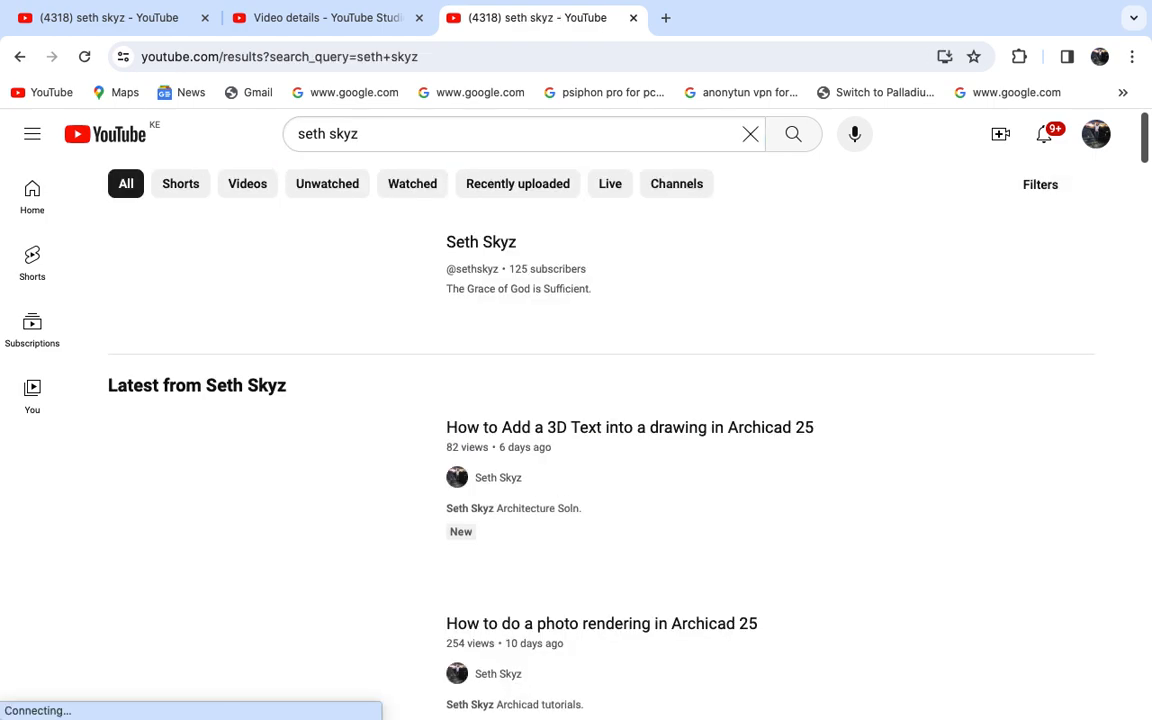
scroll("down", 3)
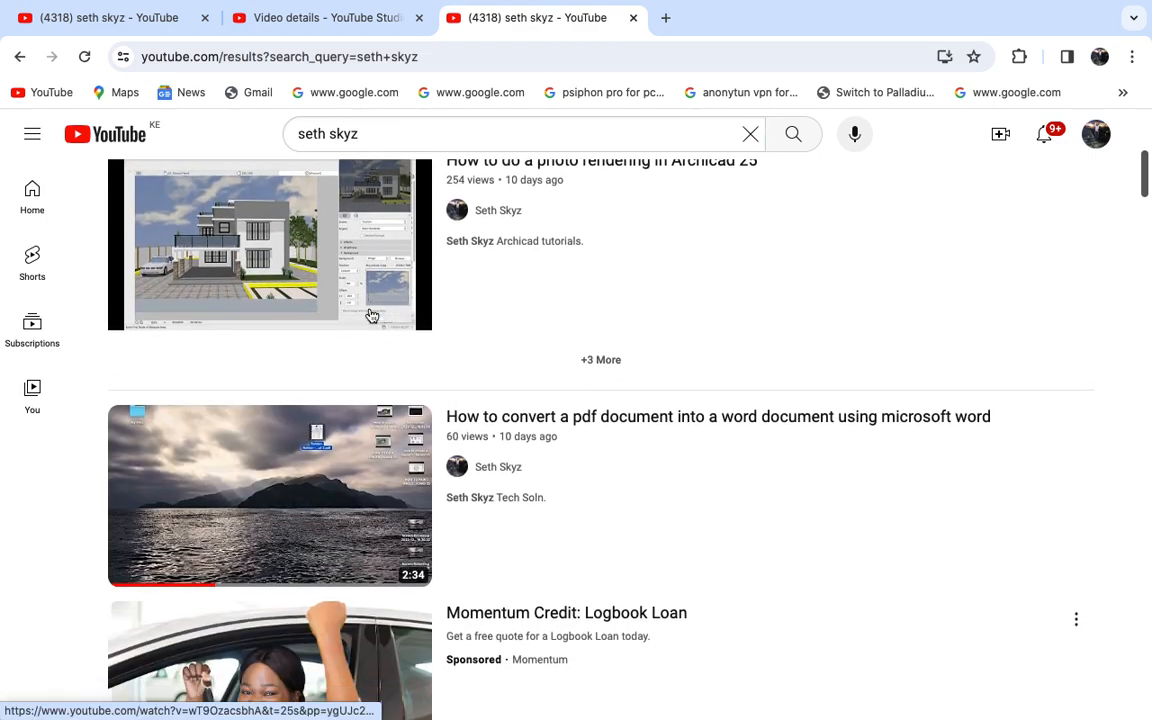
scroll("down", 3)
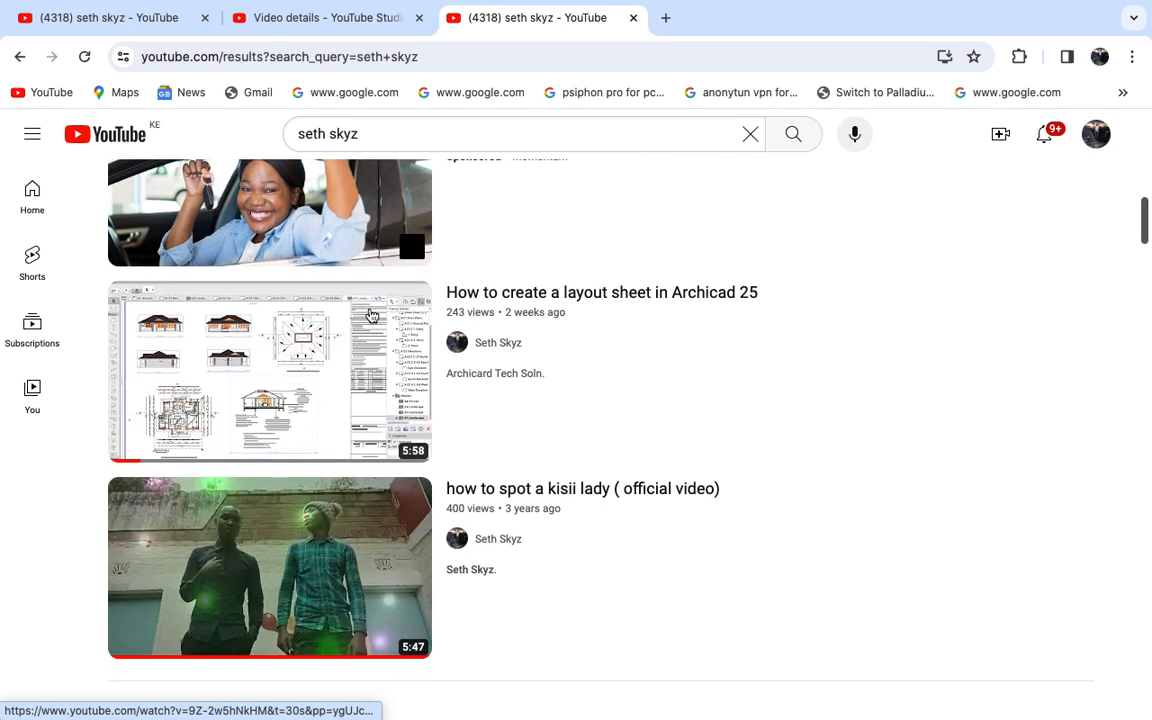
mouse_move(268, 370)
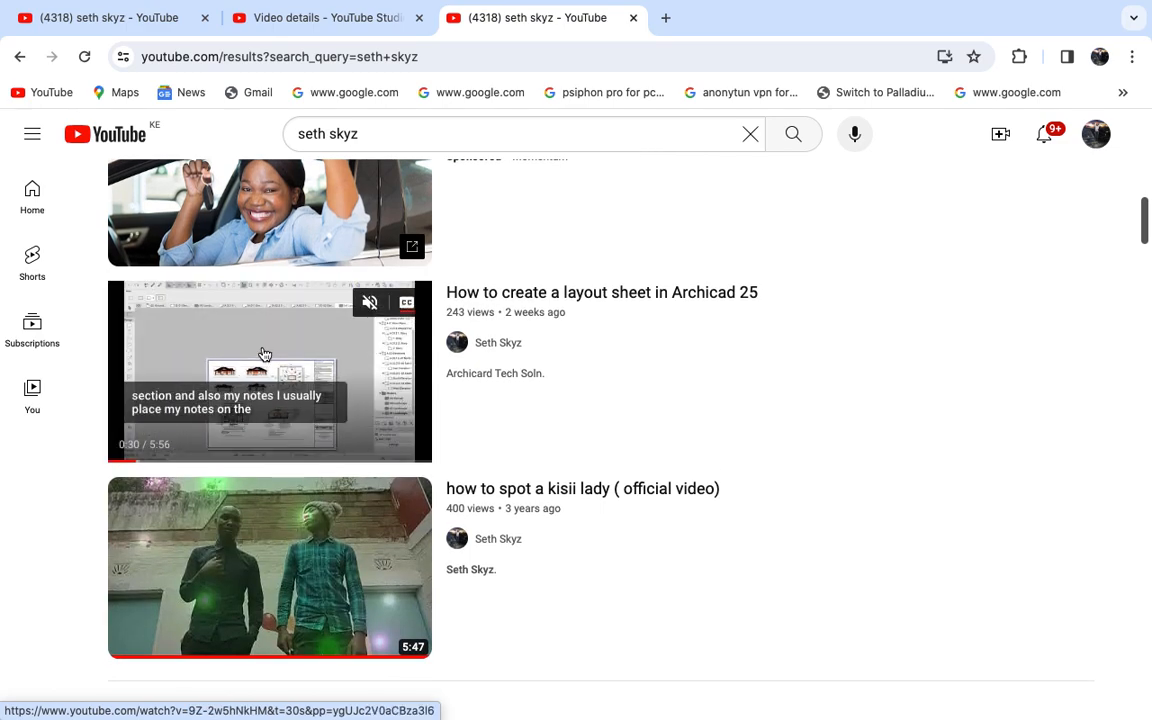